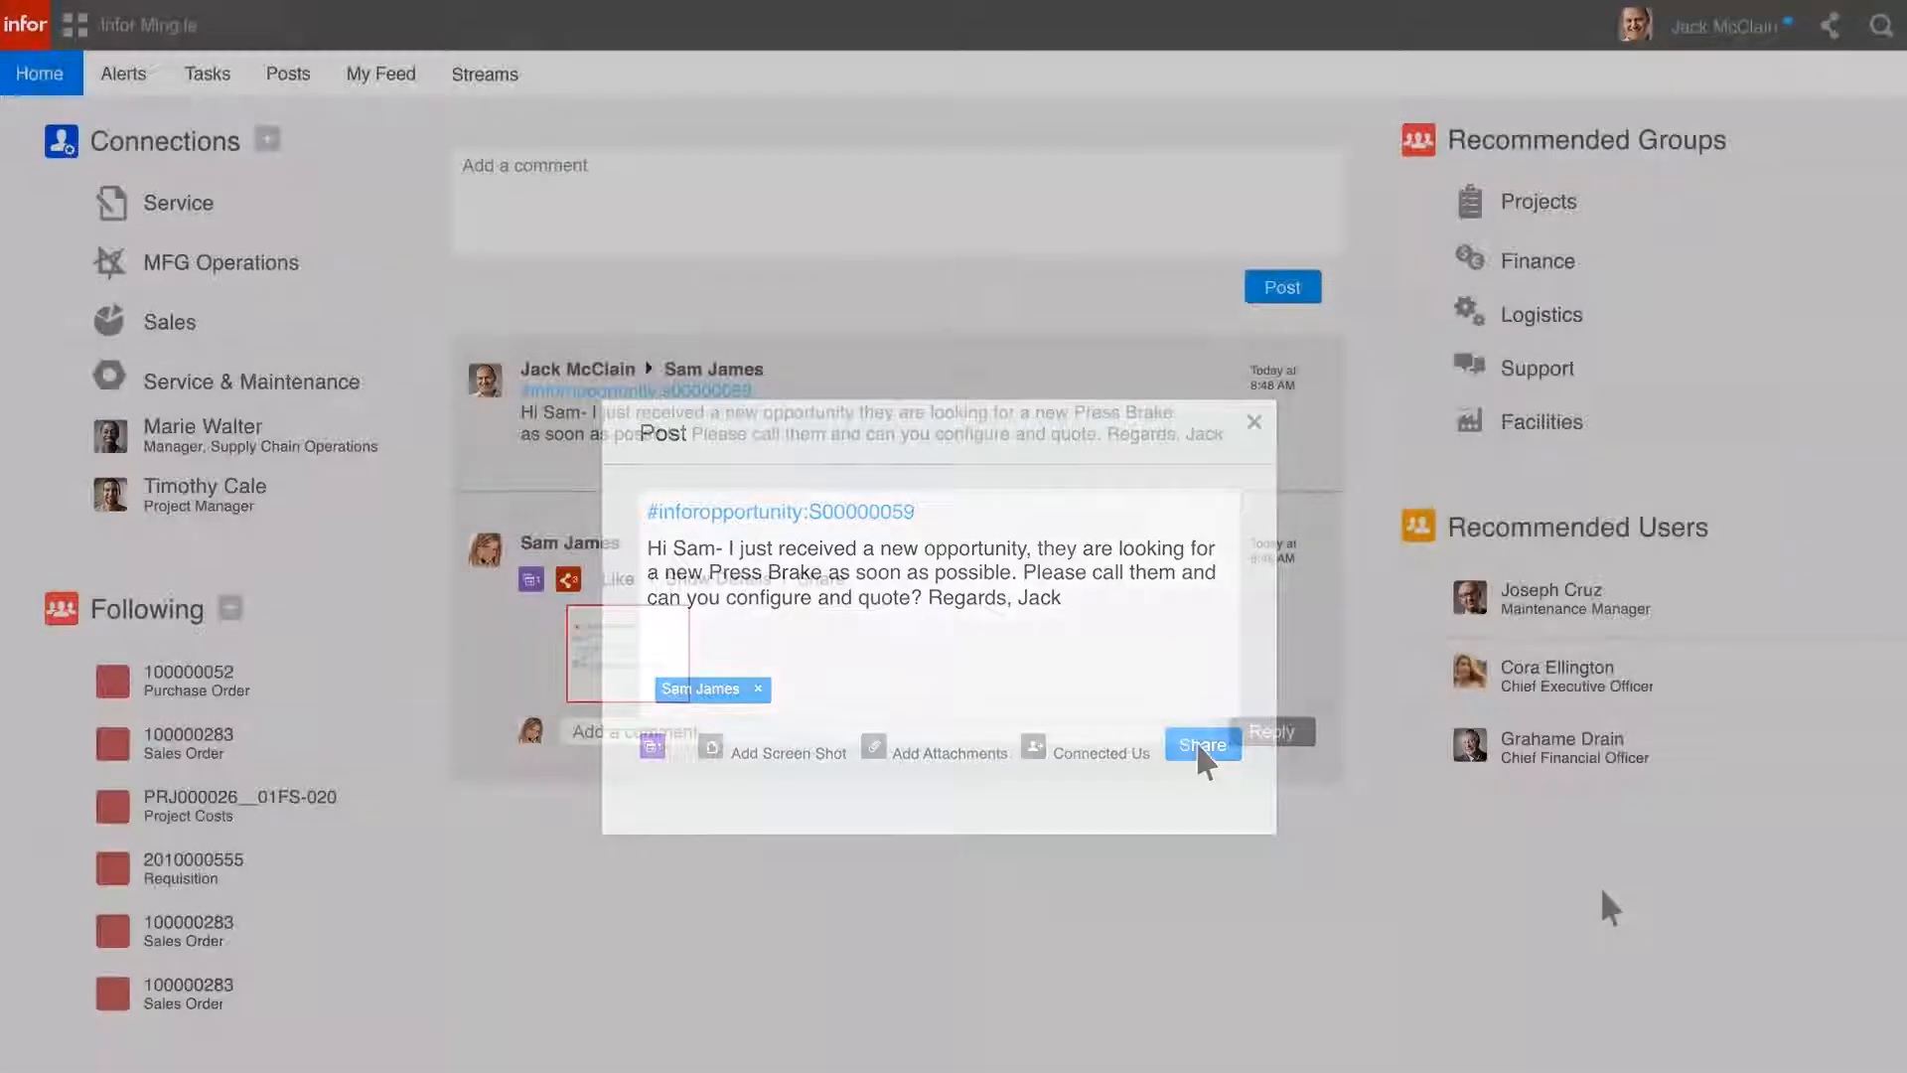
pyautogui.click(1200, 743)
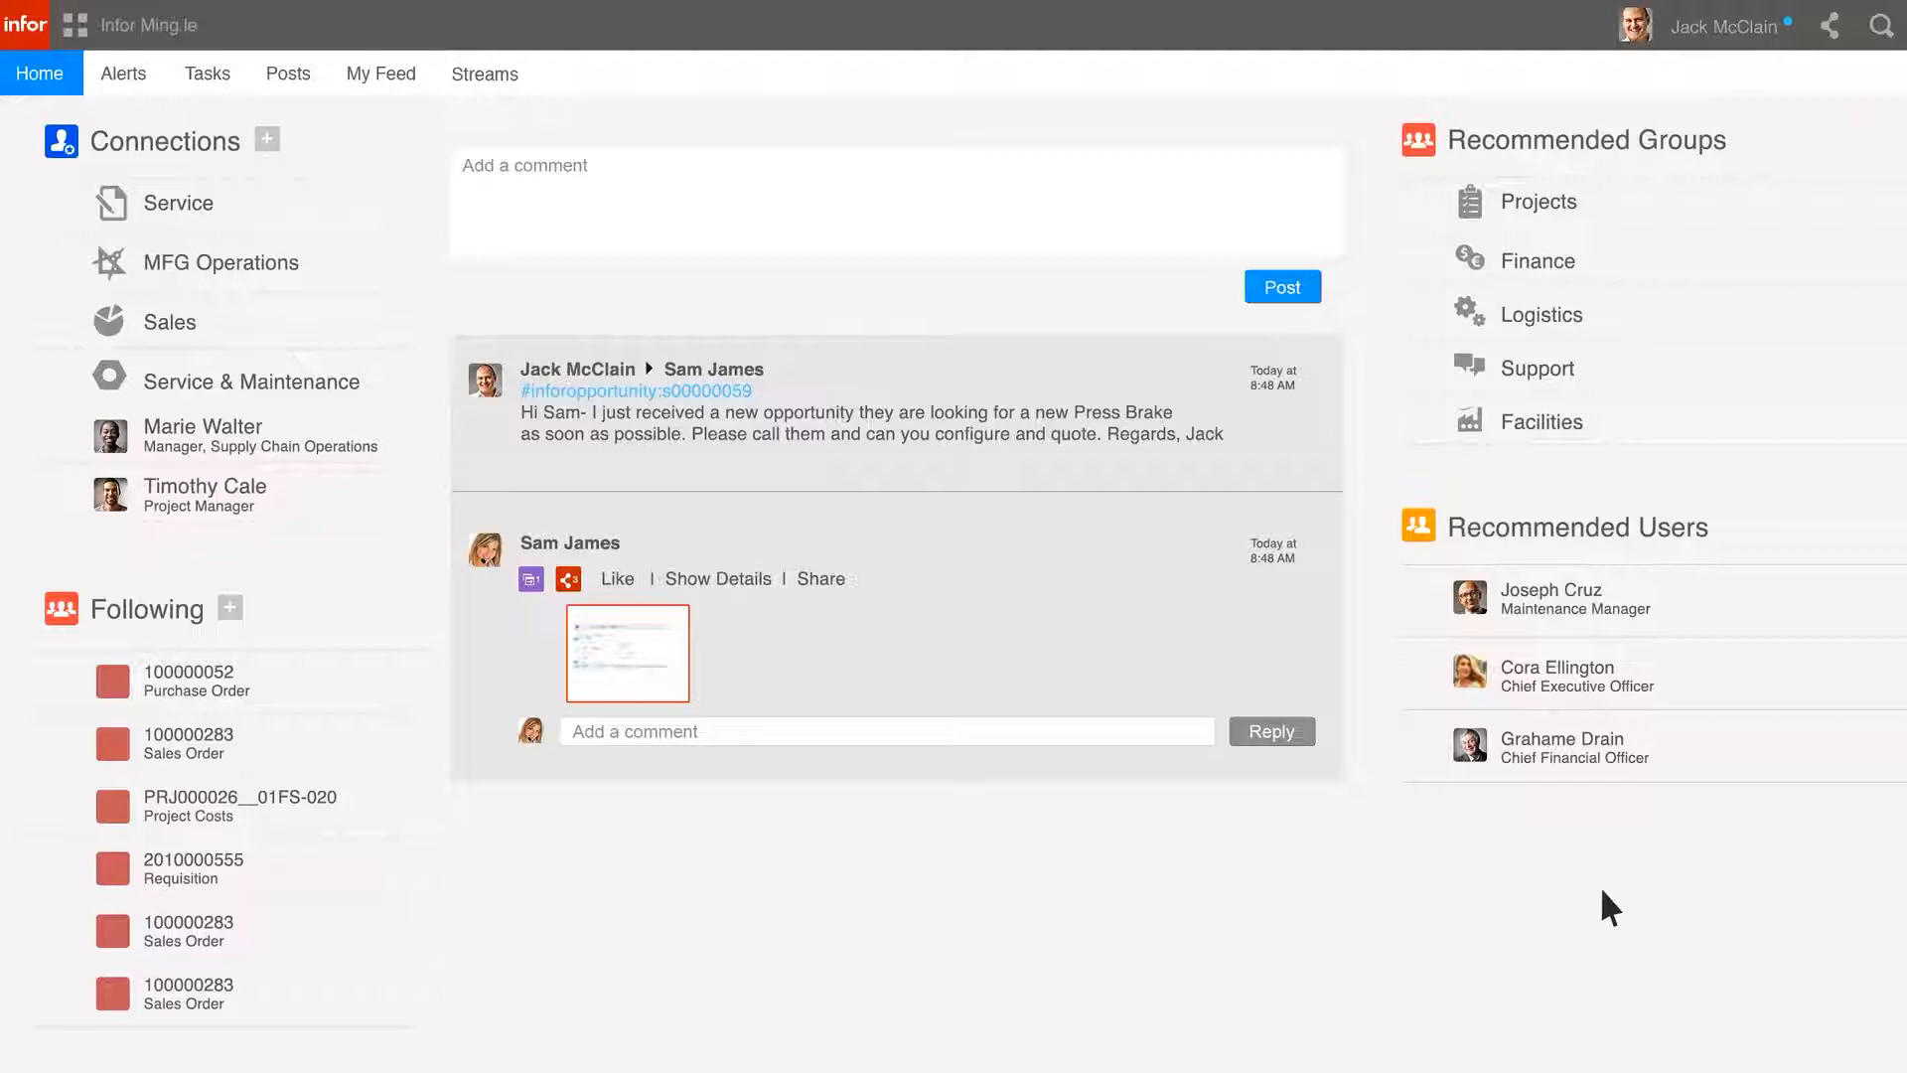
# Switch to CloudSuite Industrial showing opportunity S00000059 Press Brake with its planned call.
pyautogui.click(288, 73)
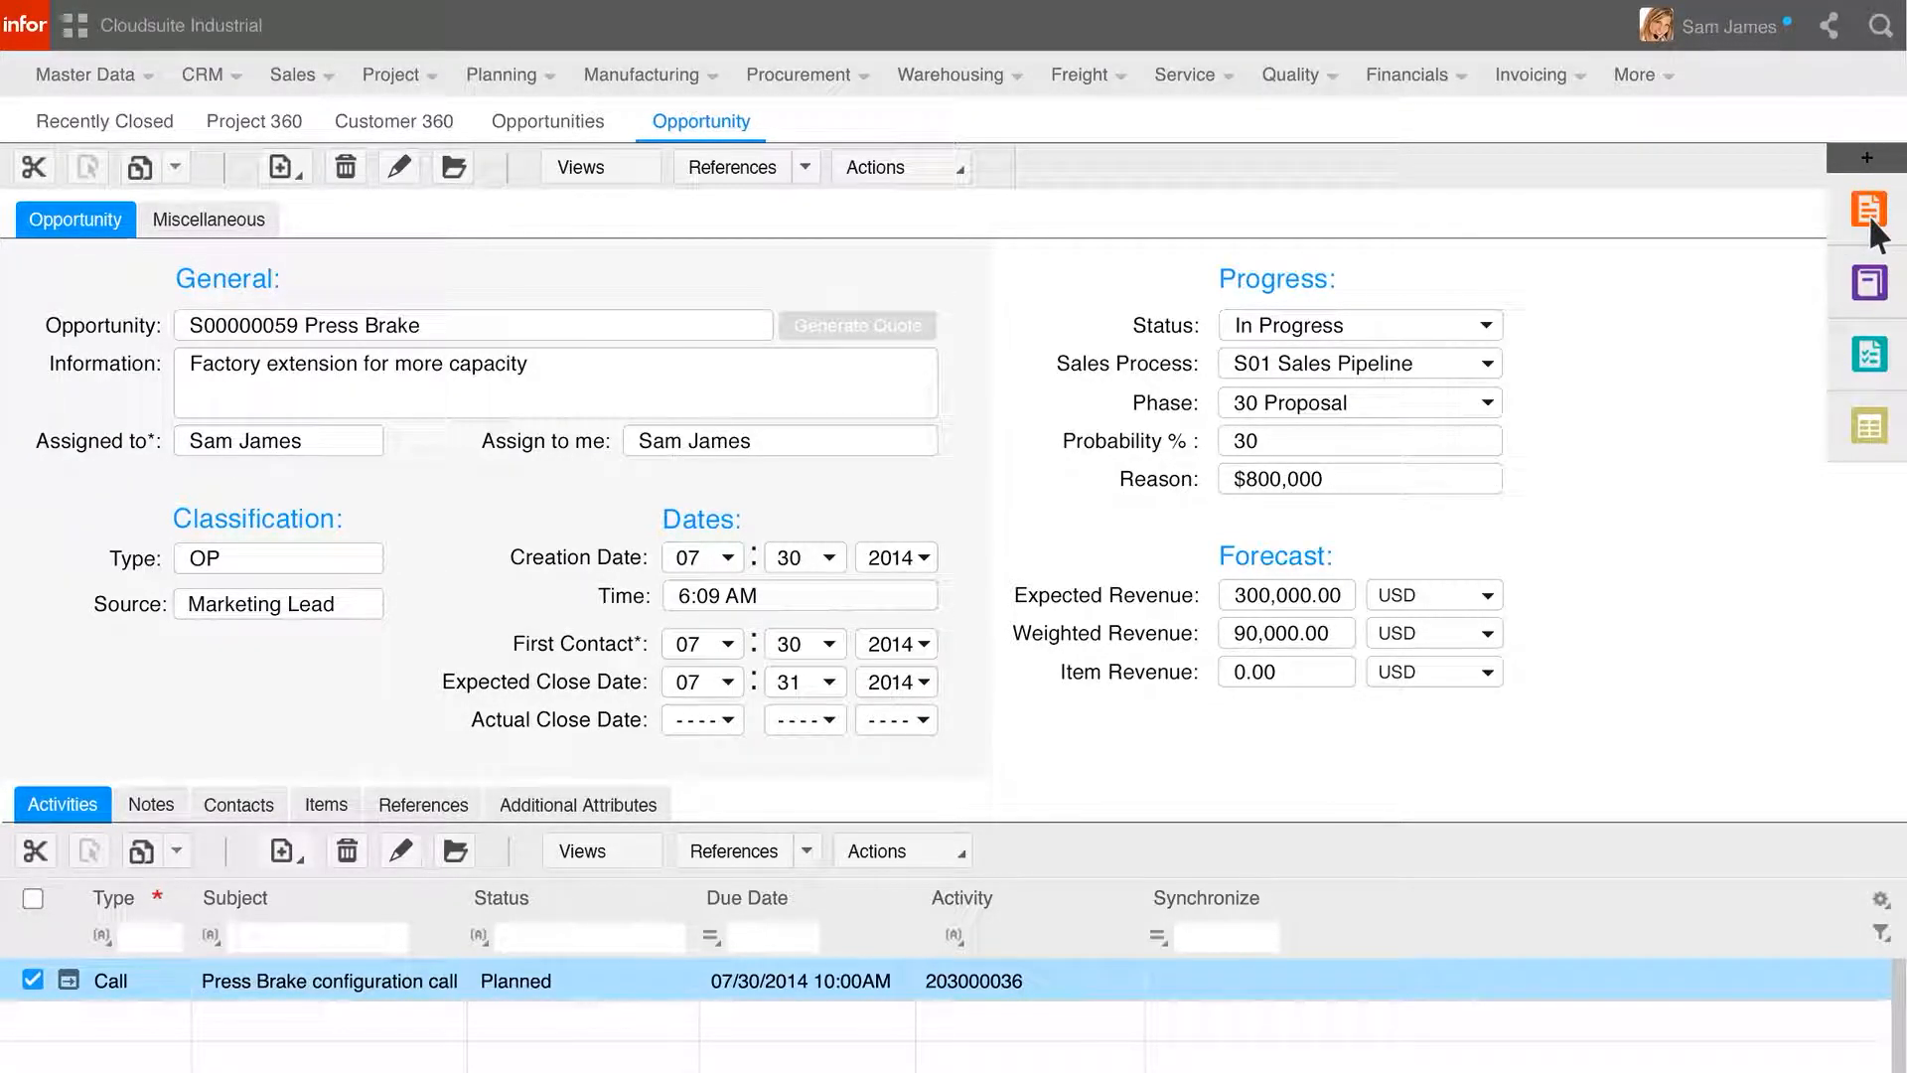
# Review the customer's sales history and 8-won, 3-lost win/loss ratio in the insight panel.
pyautogui.click(1870, 236)
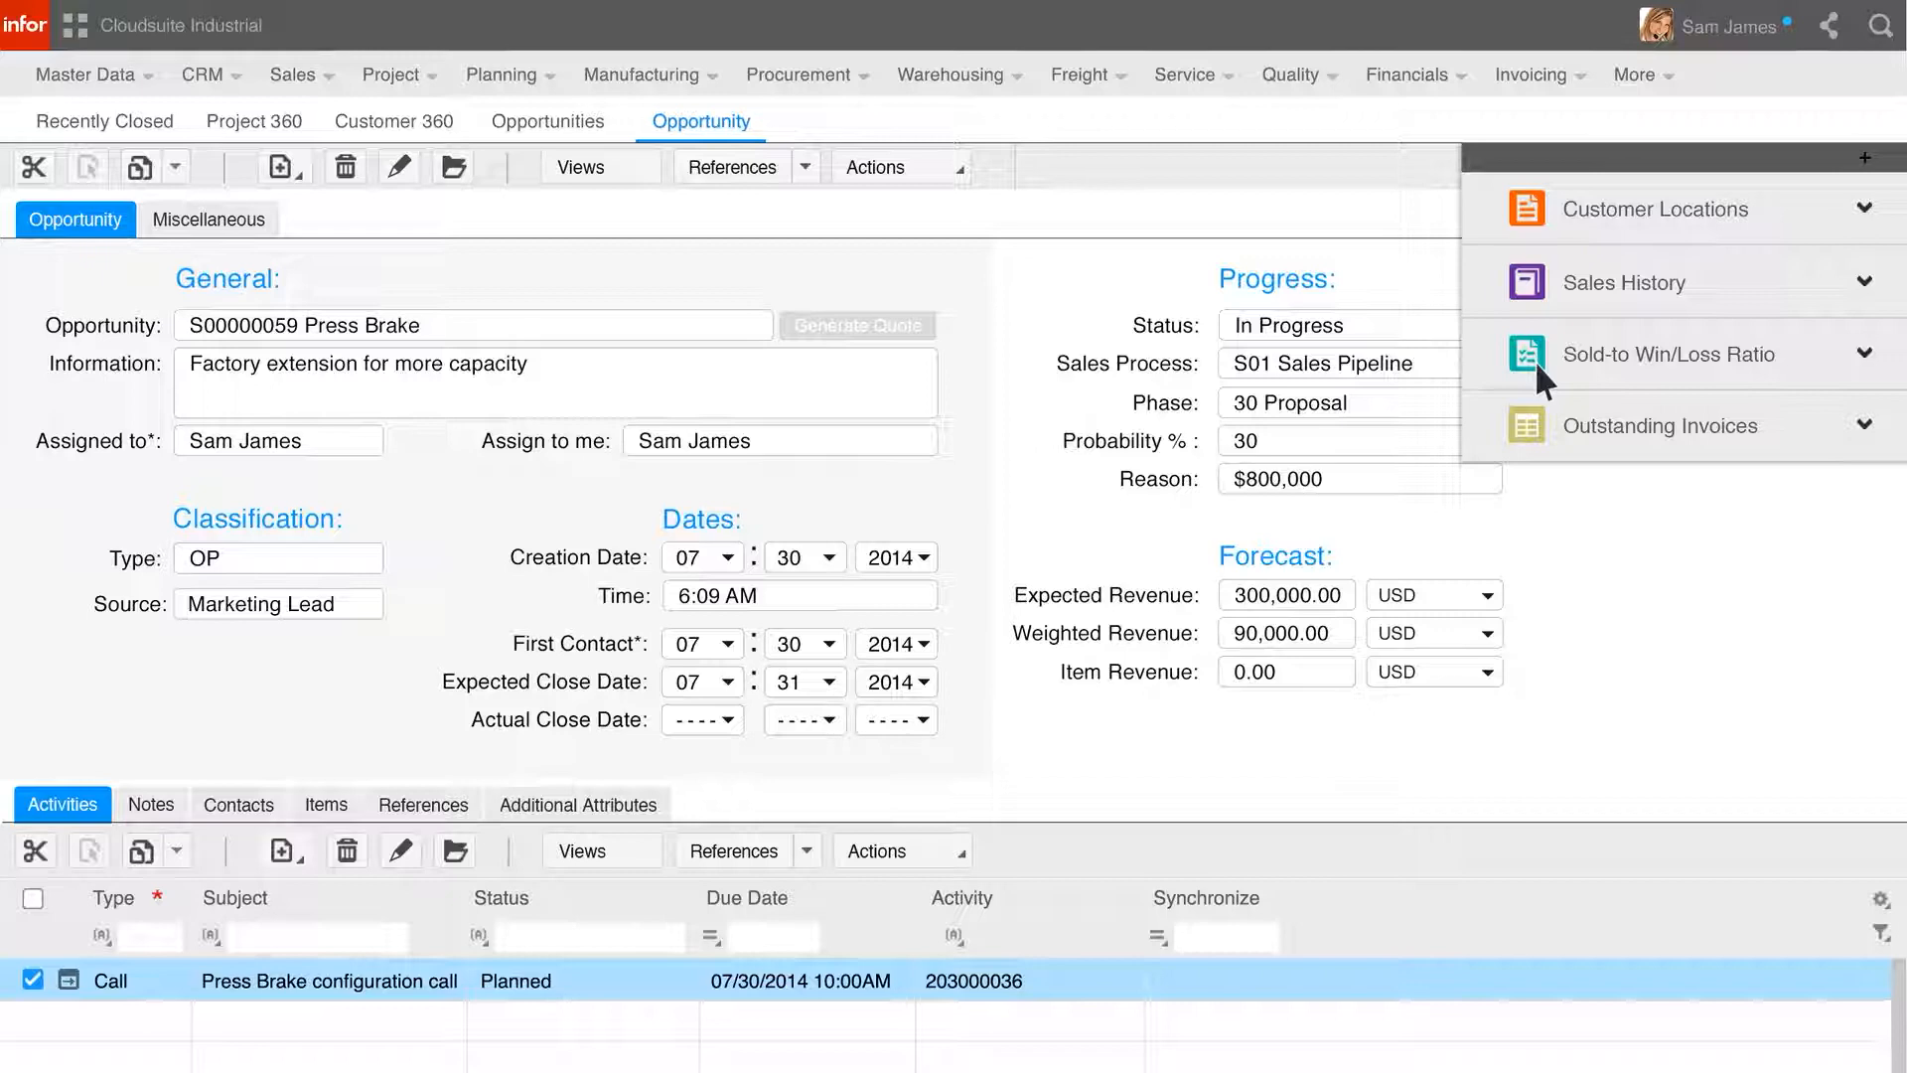
pyautogui.click(1668, 353)
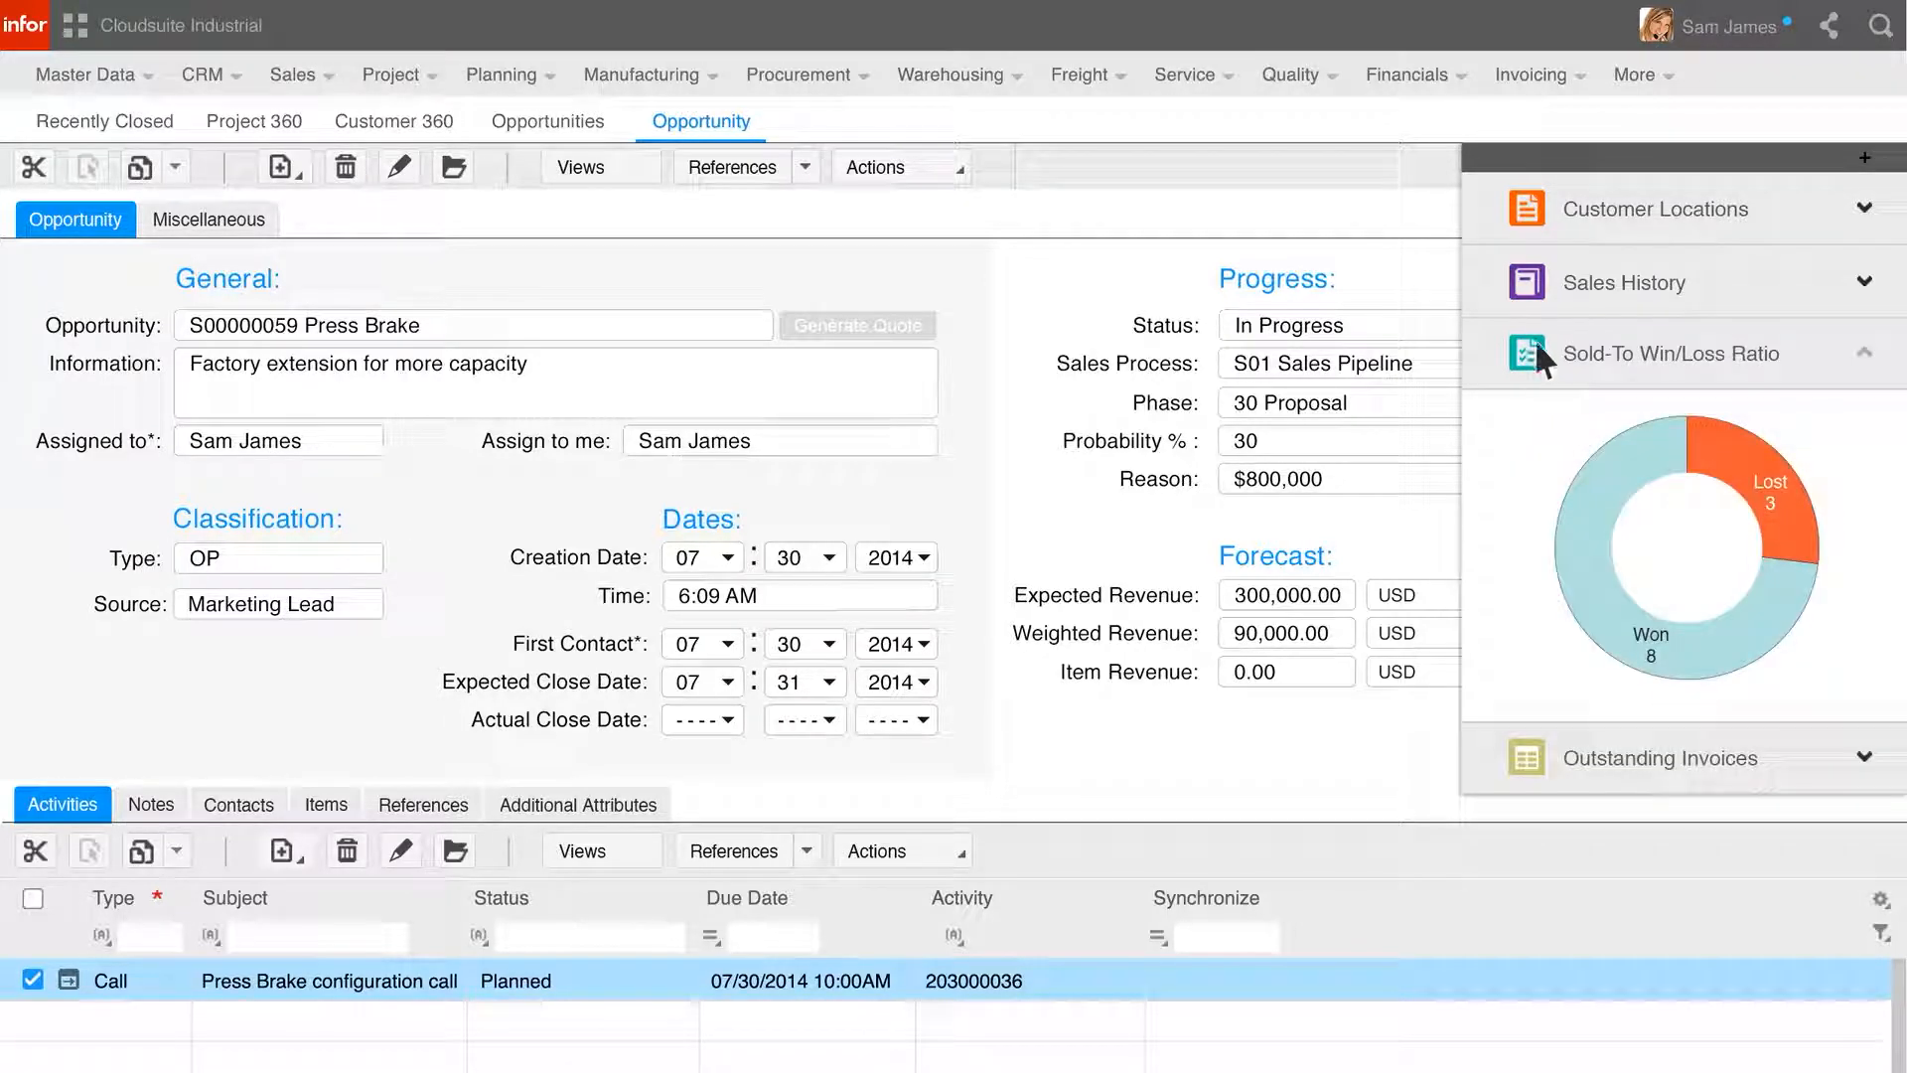
pyautogui.moveTo(1545, 304)
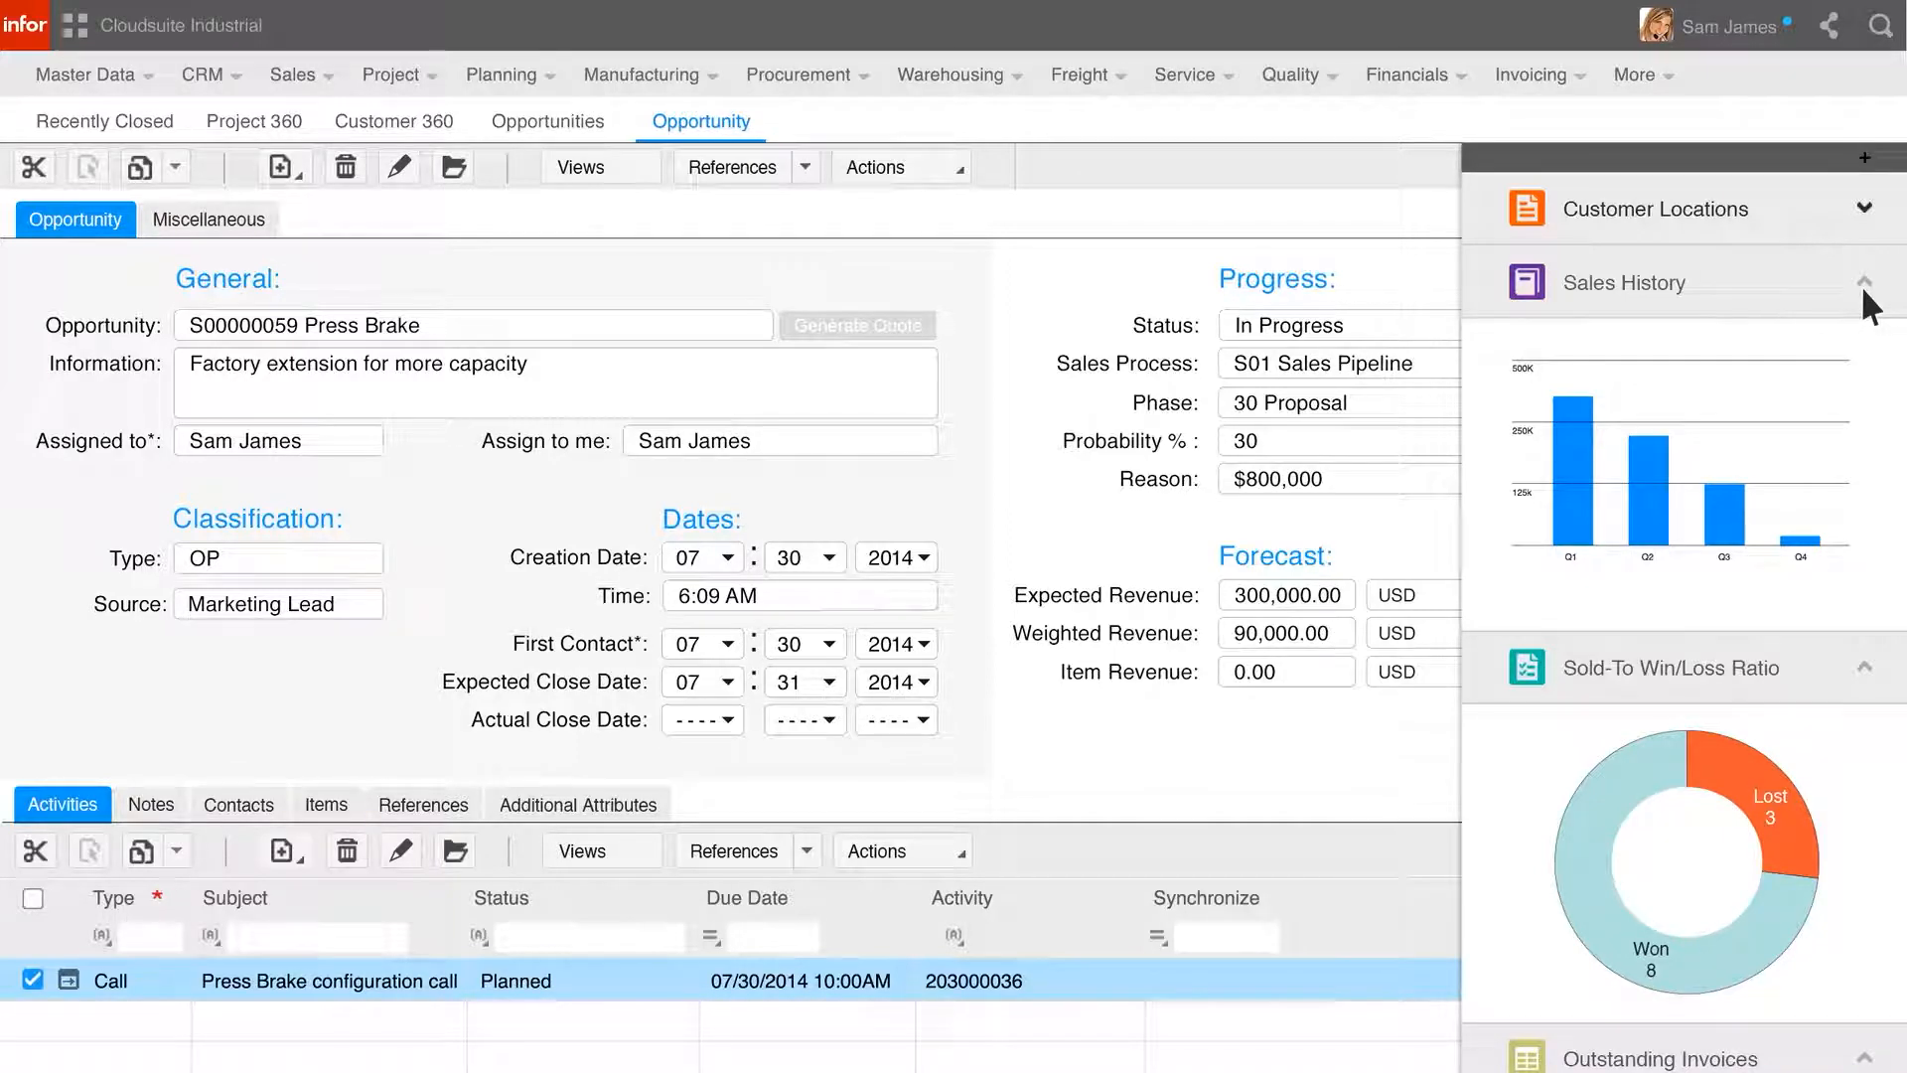
pyautogui.click(1865, 280)
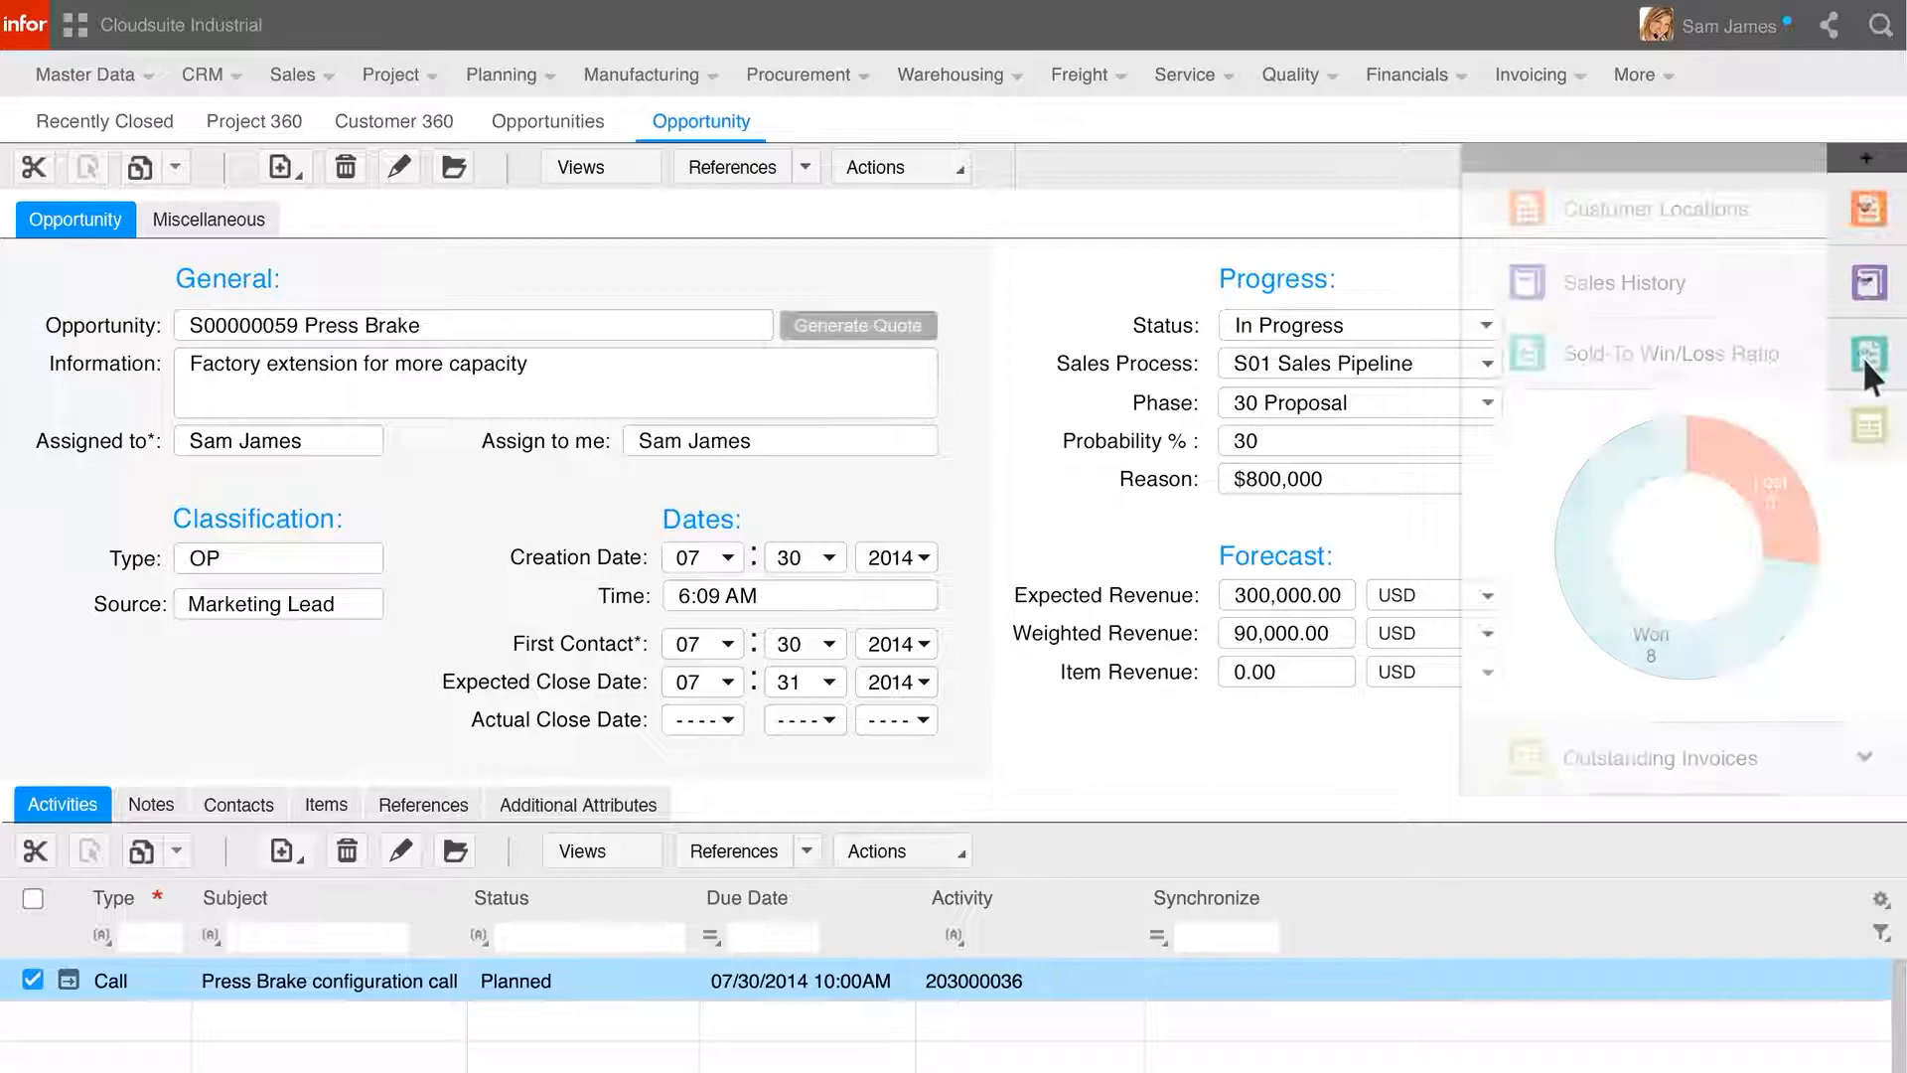
# Generate a quote for the opportunity and confirm configuring the product variant now.
pyautogui.click(858, 324)
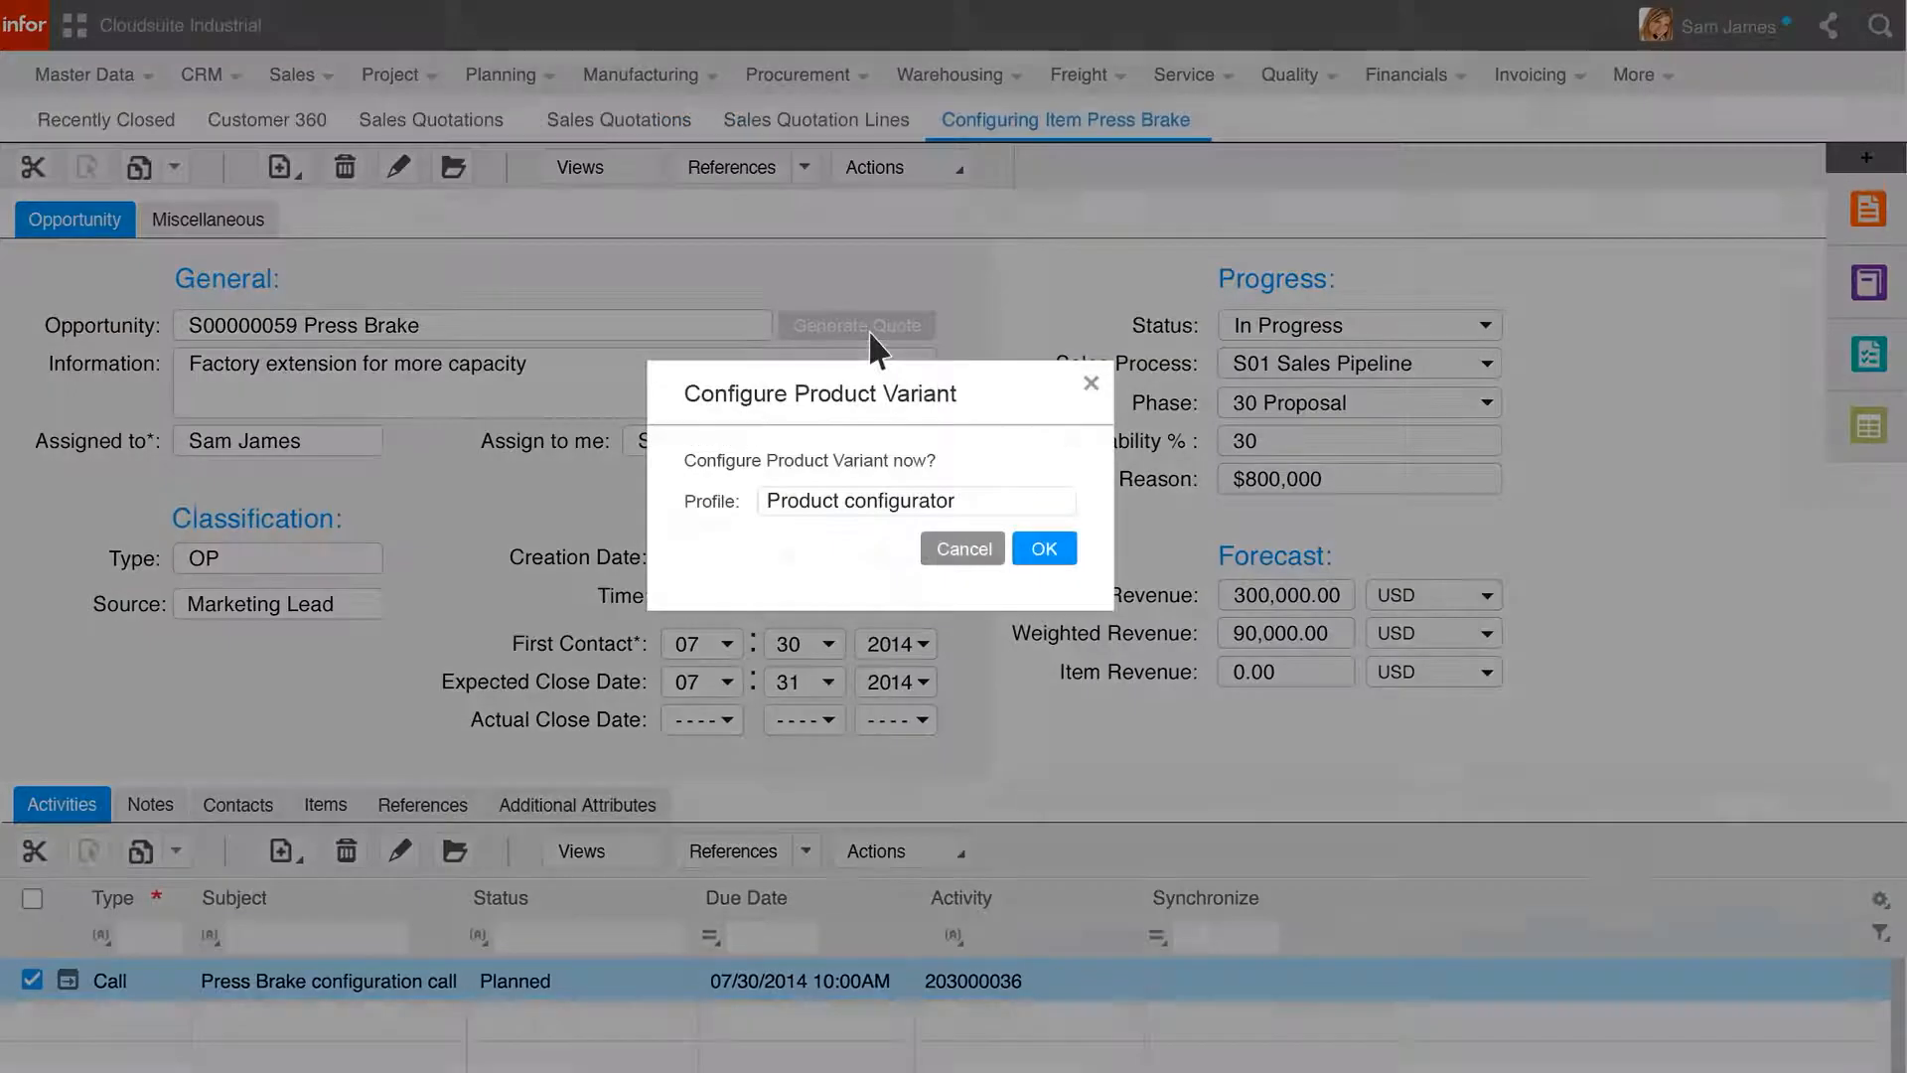
pyautogui.click(1043, 548)
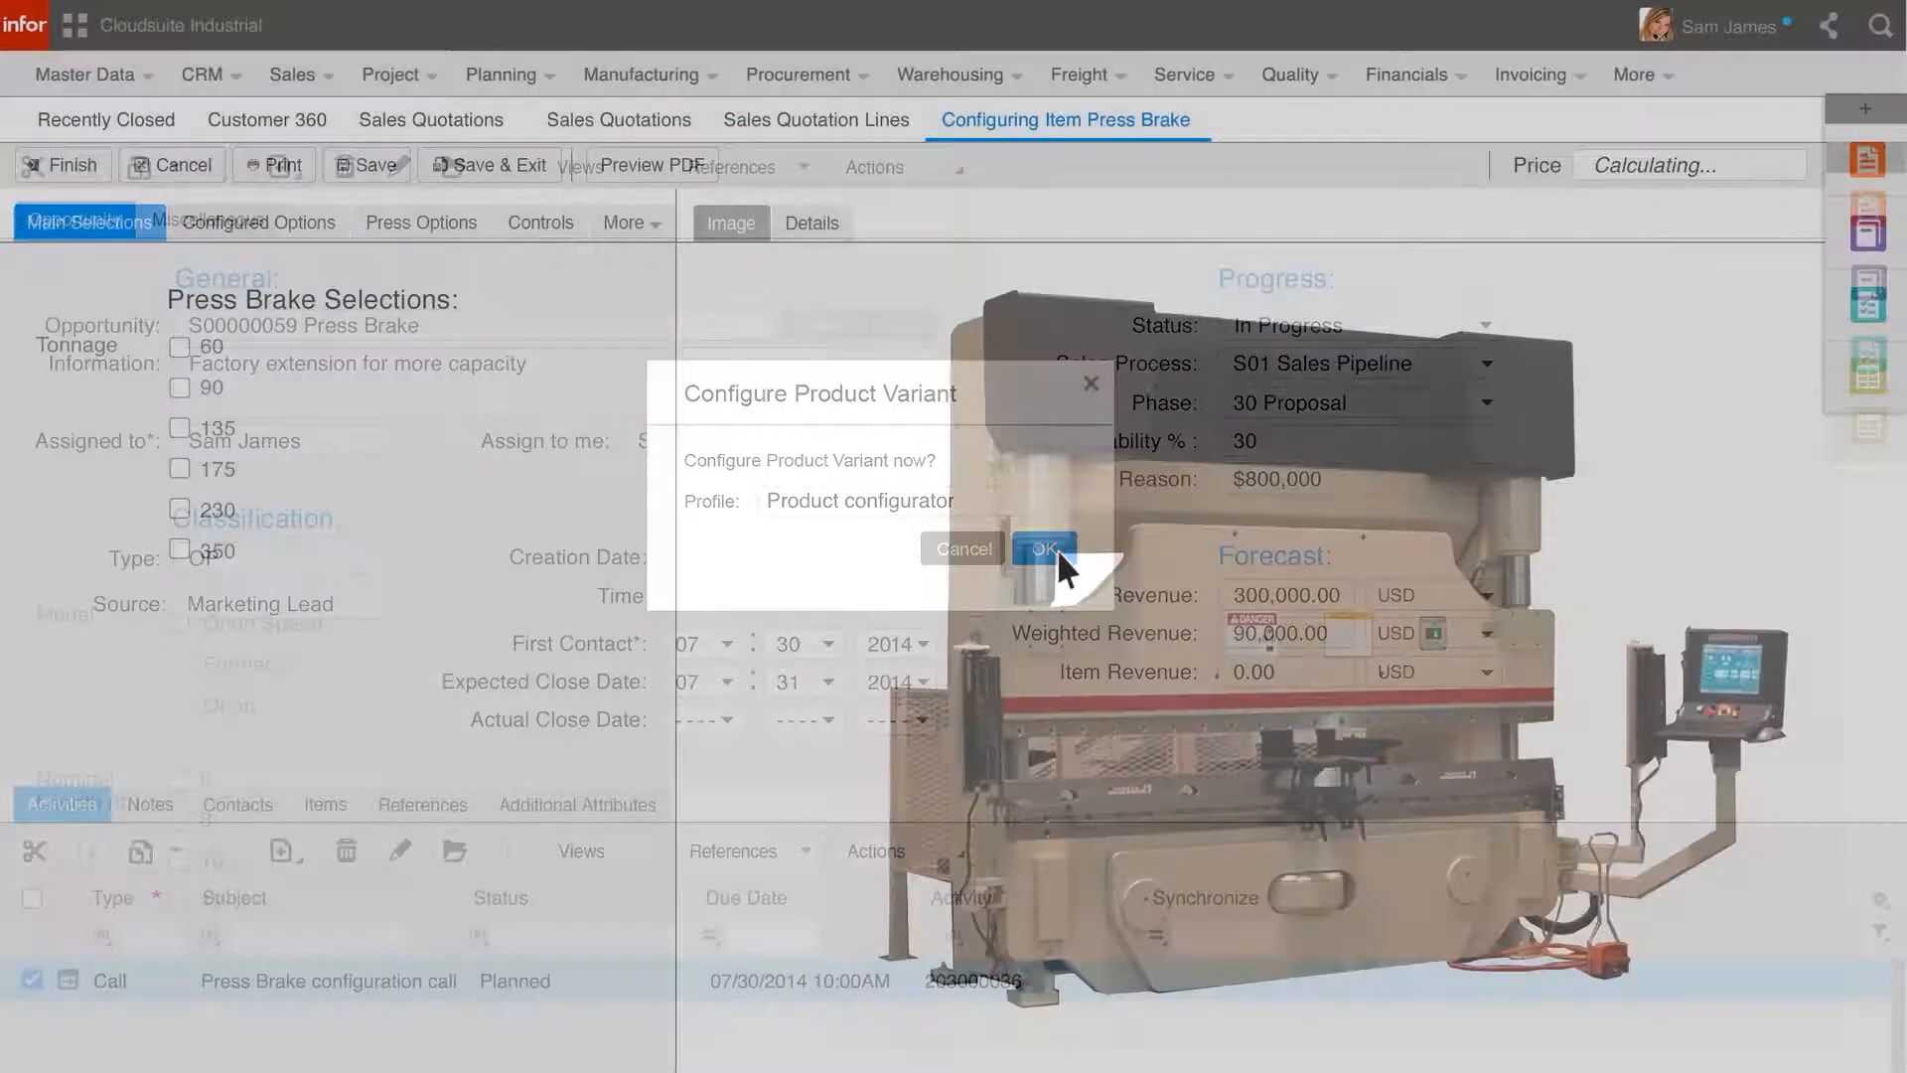
# Select 90 ton capacity, 8 ft nominal length and the Orion model on Main Selections.
pyautogui.click(1039, 549)
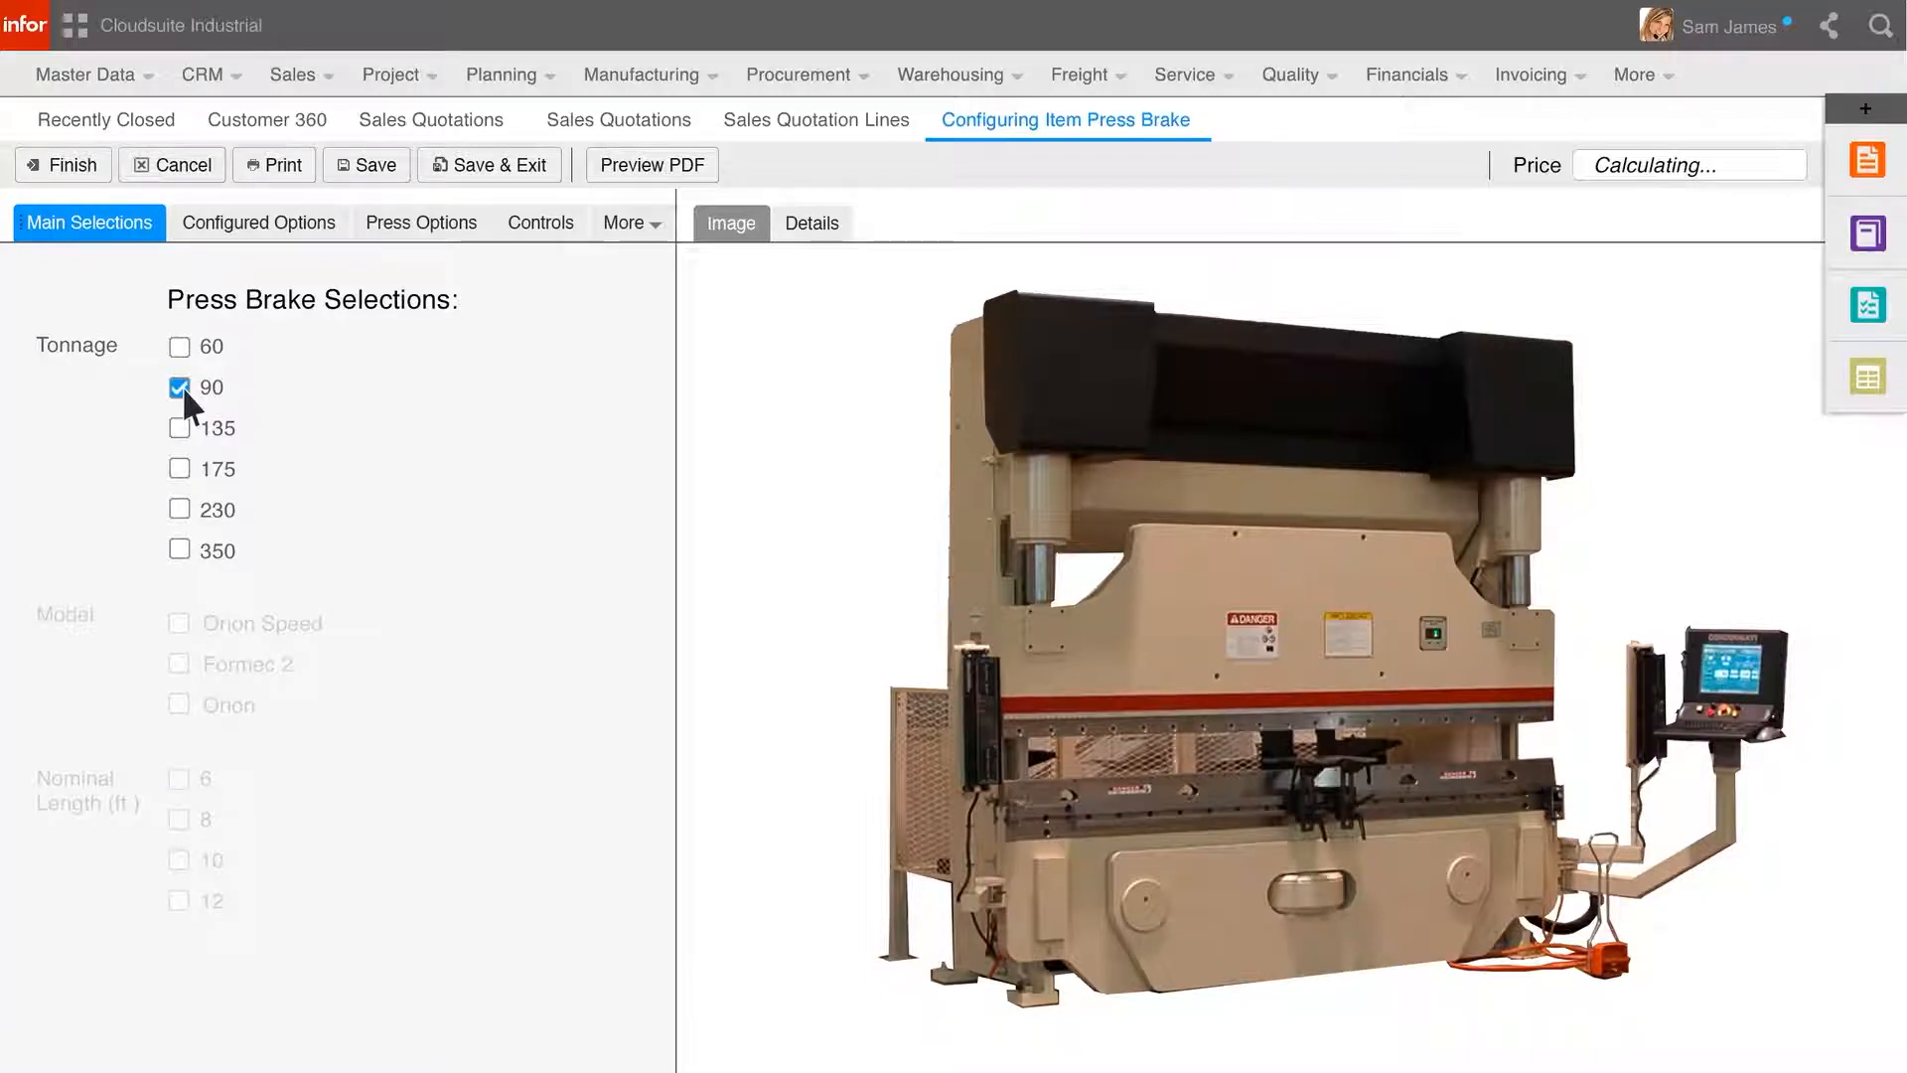
pyautogui.click(181, 819)
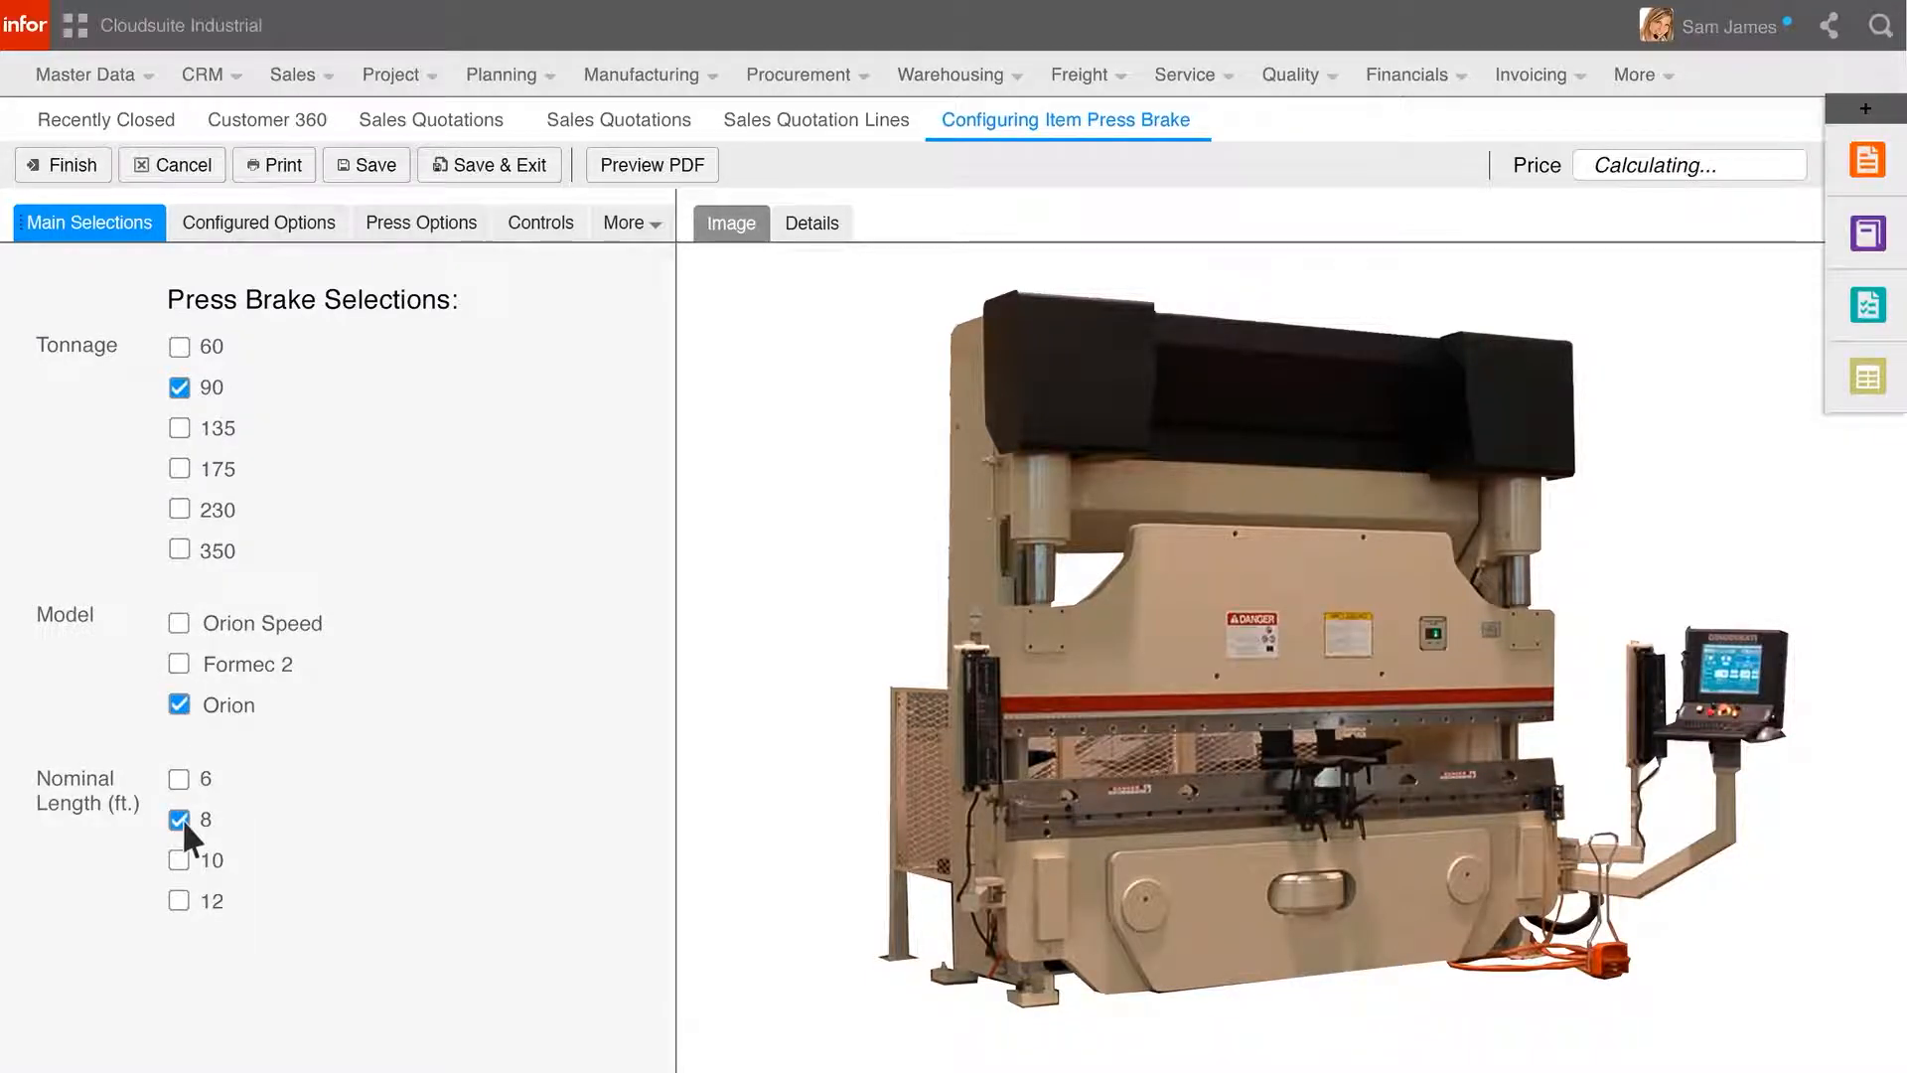
pyautogui.click(179, 663)
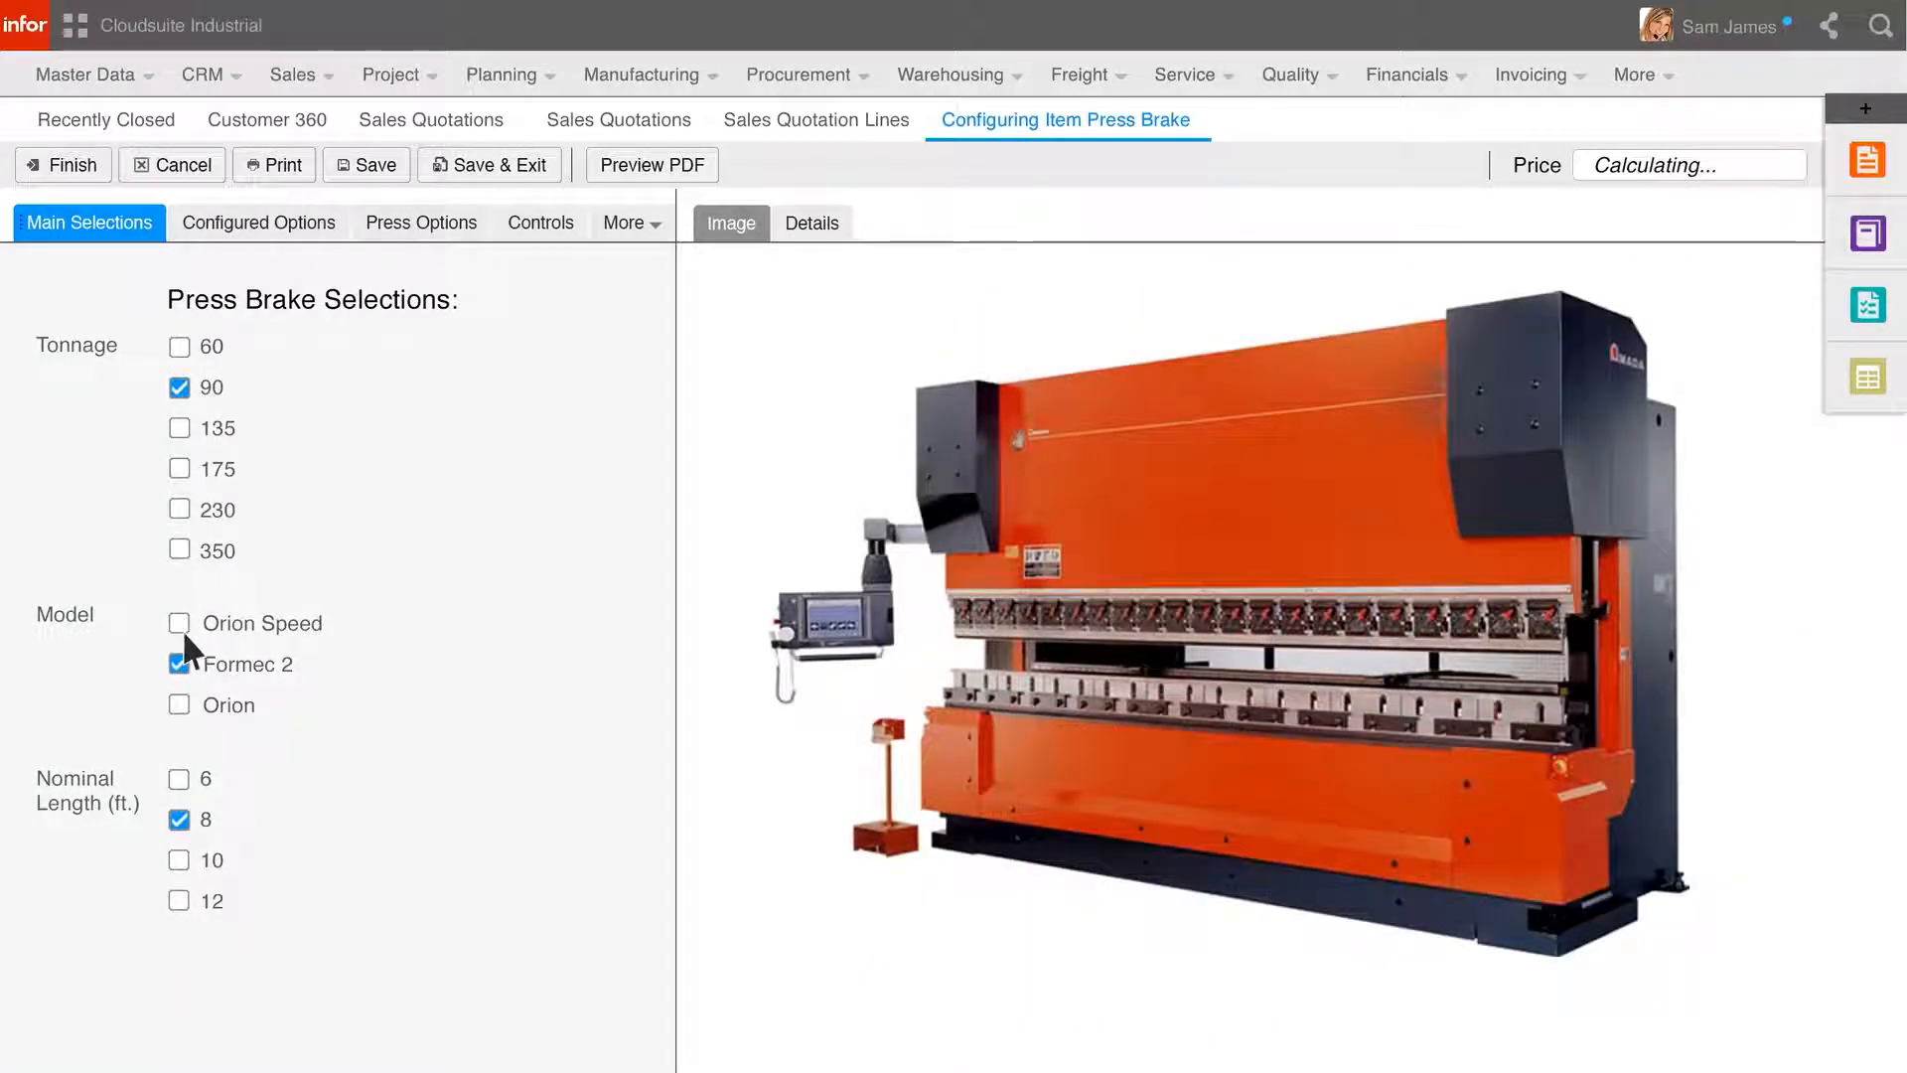
pyautogui.click(179, 705)
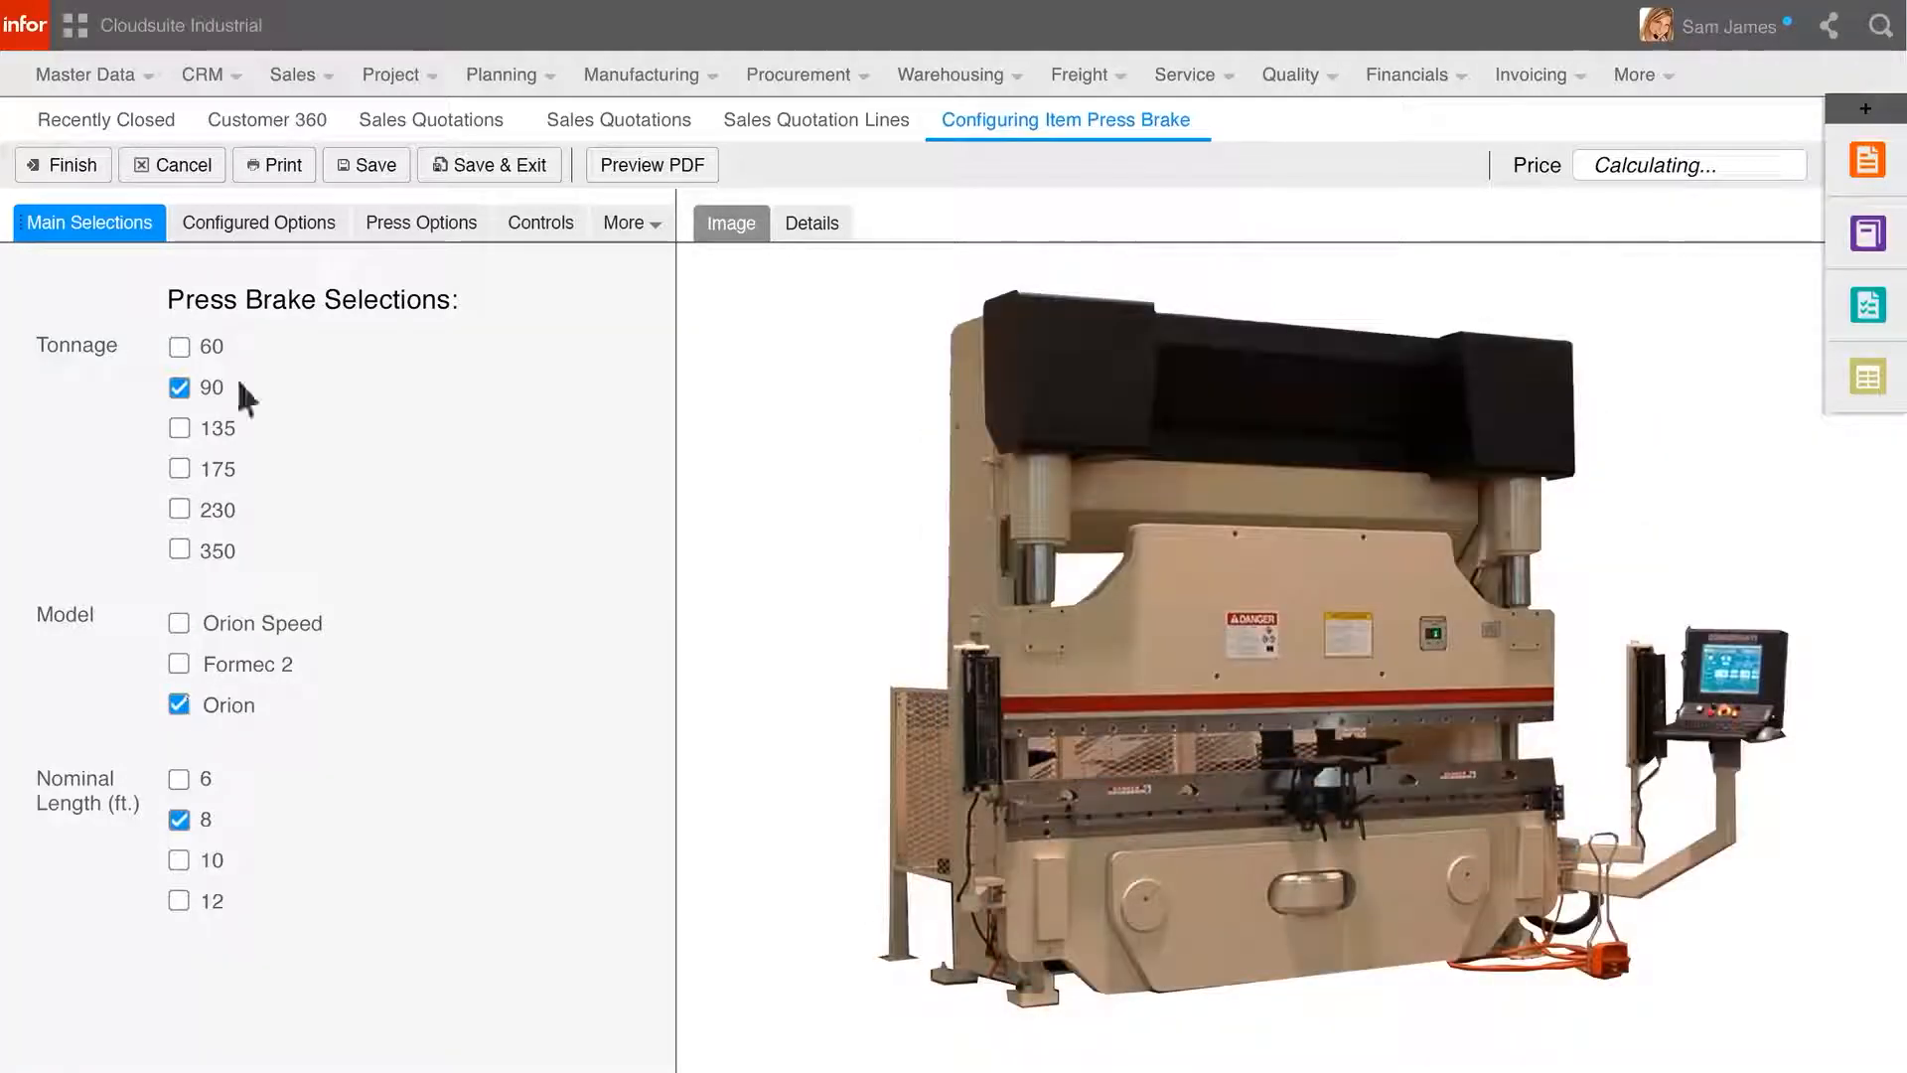
# Set the filler block type to 4" Flat Top under Press Options.
pyautogui.click(258, 223)
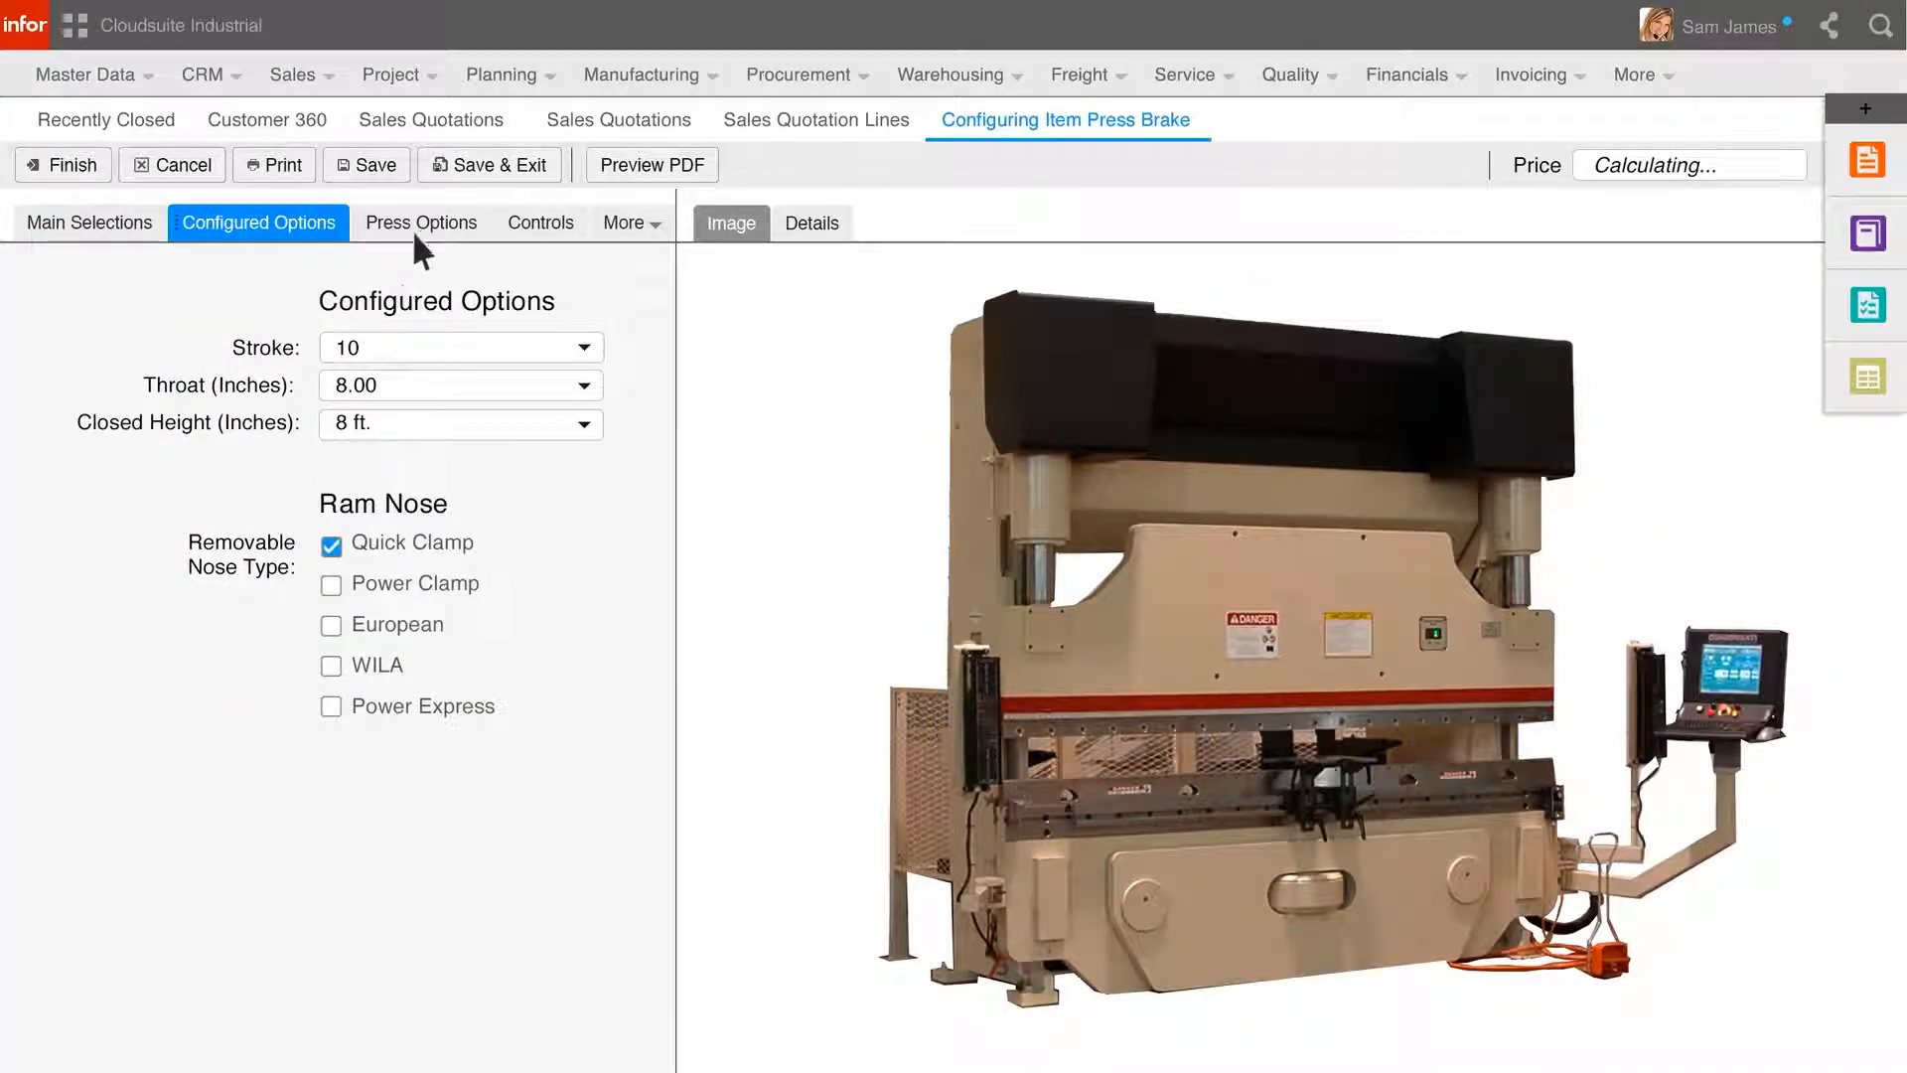
pyautogui.click(421, 223)
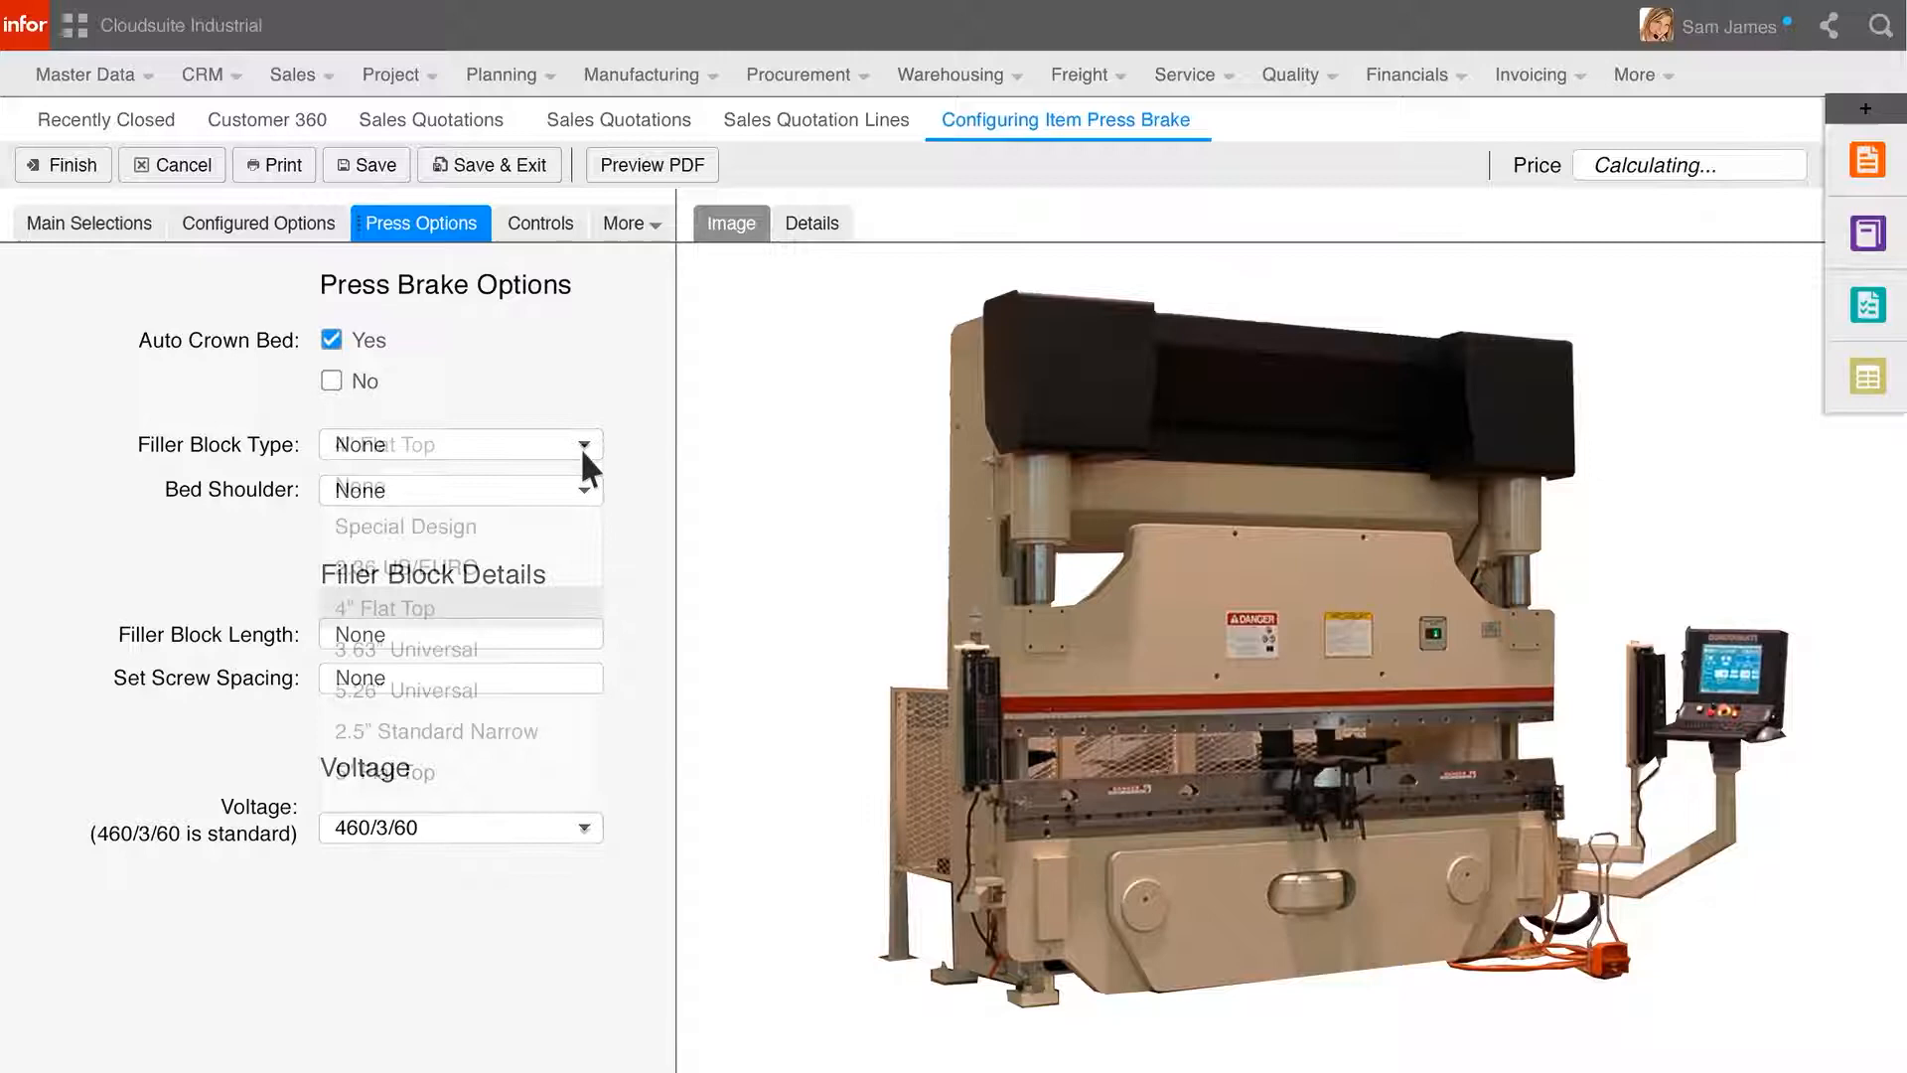
pyautogui.click(386, 608)
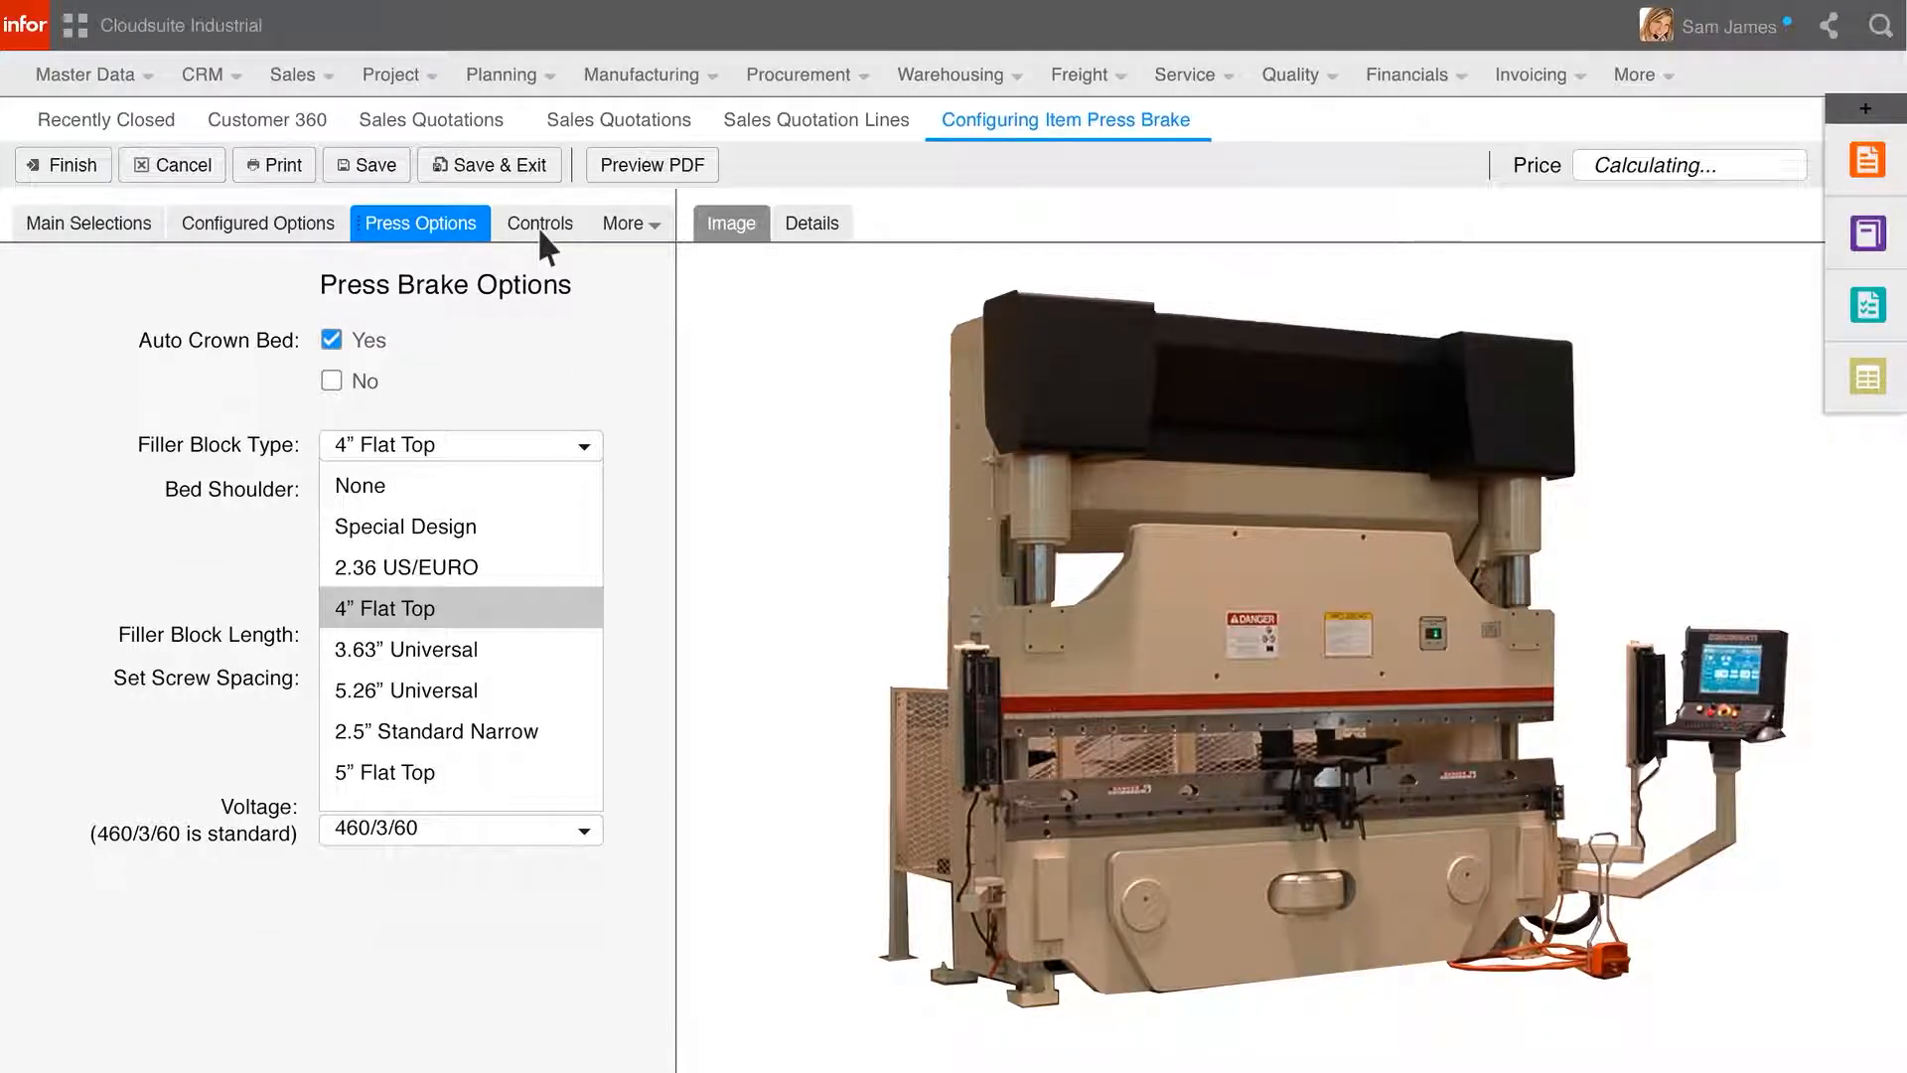
pyautogui.click(539, 223)
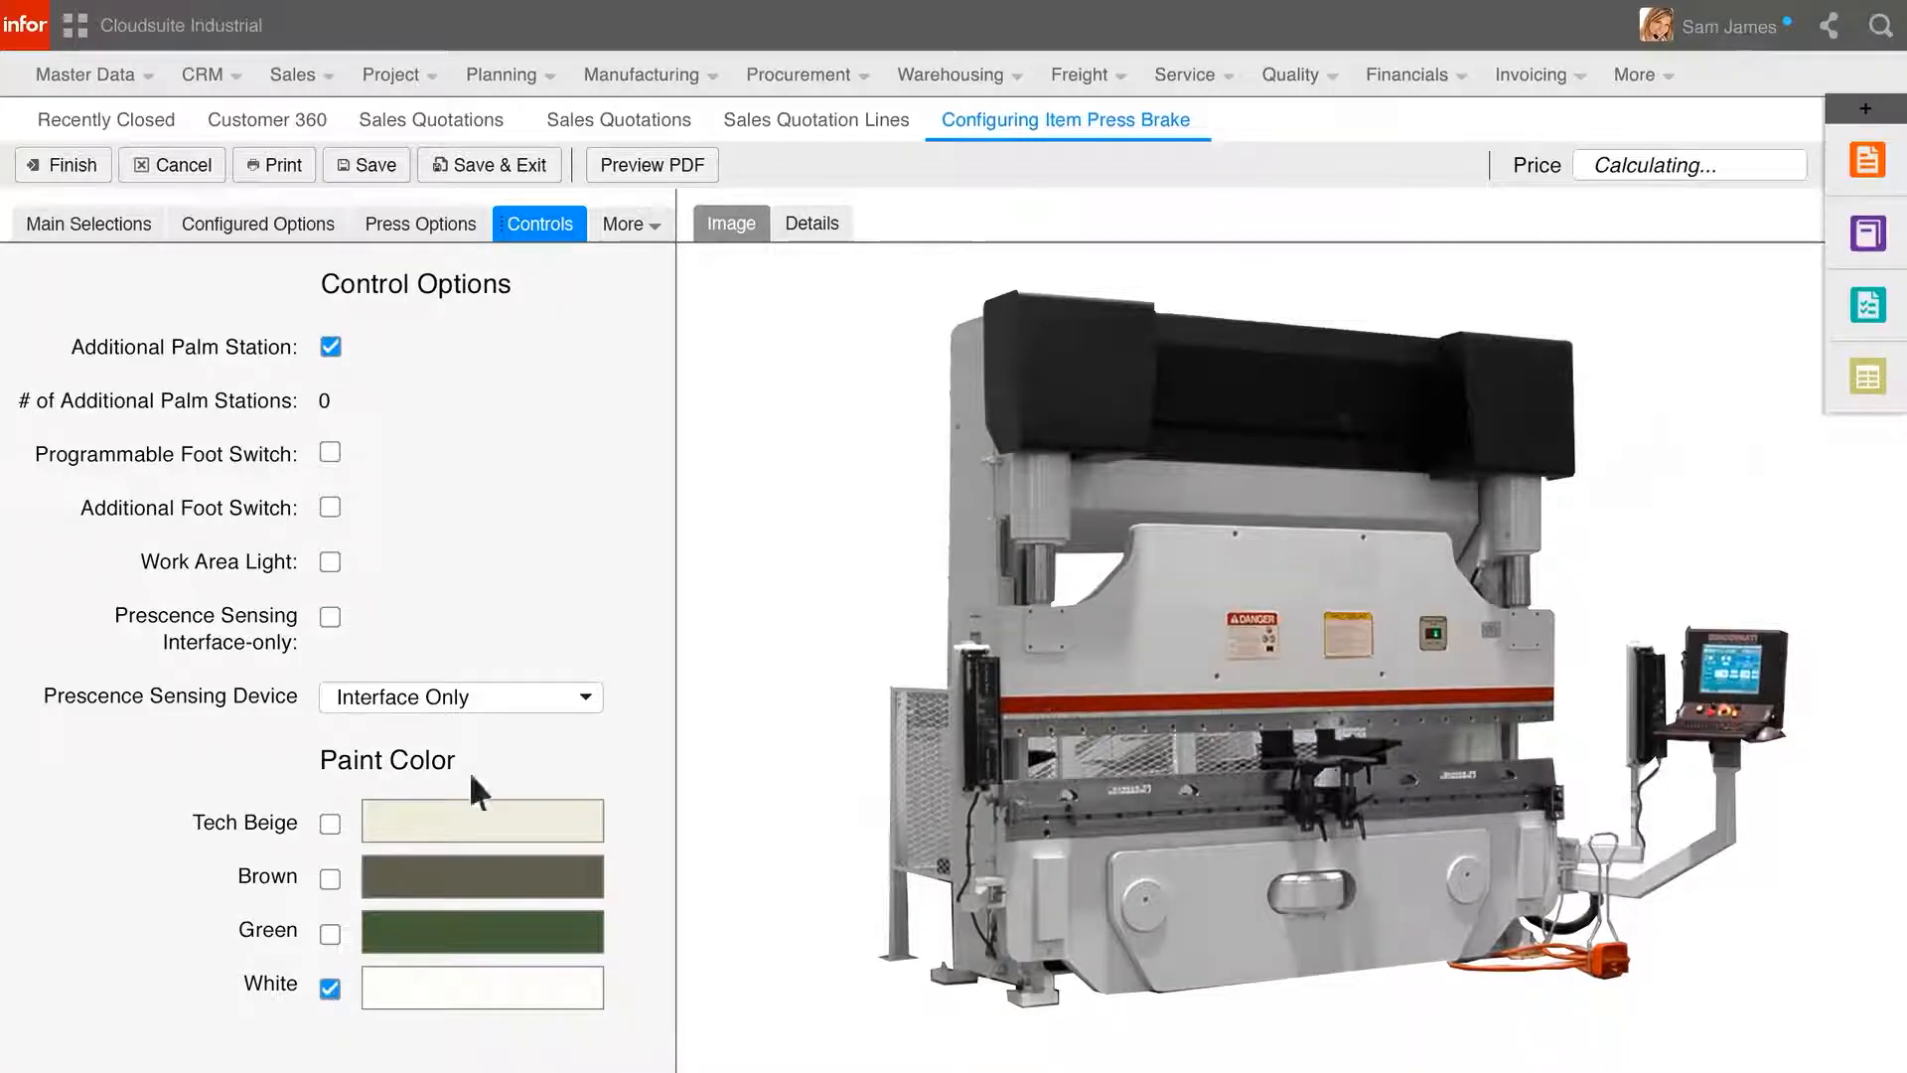
# View the Details price breakdown of the configured press brake, totalling $207,899.00 USD.
pyautogui.click(810, 223)
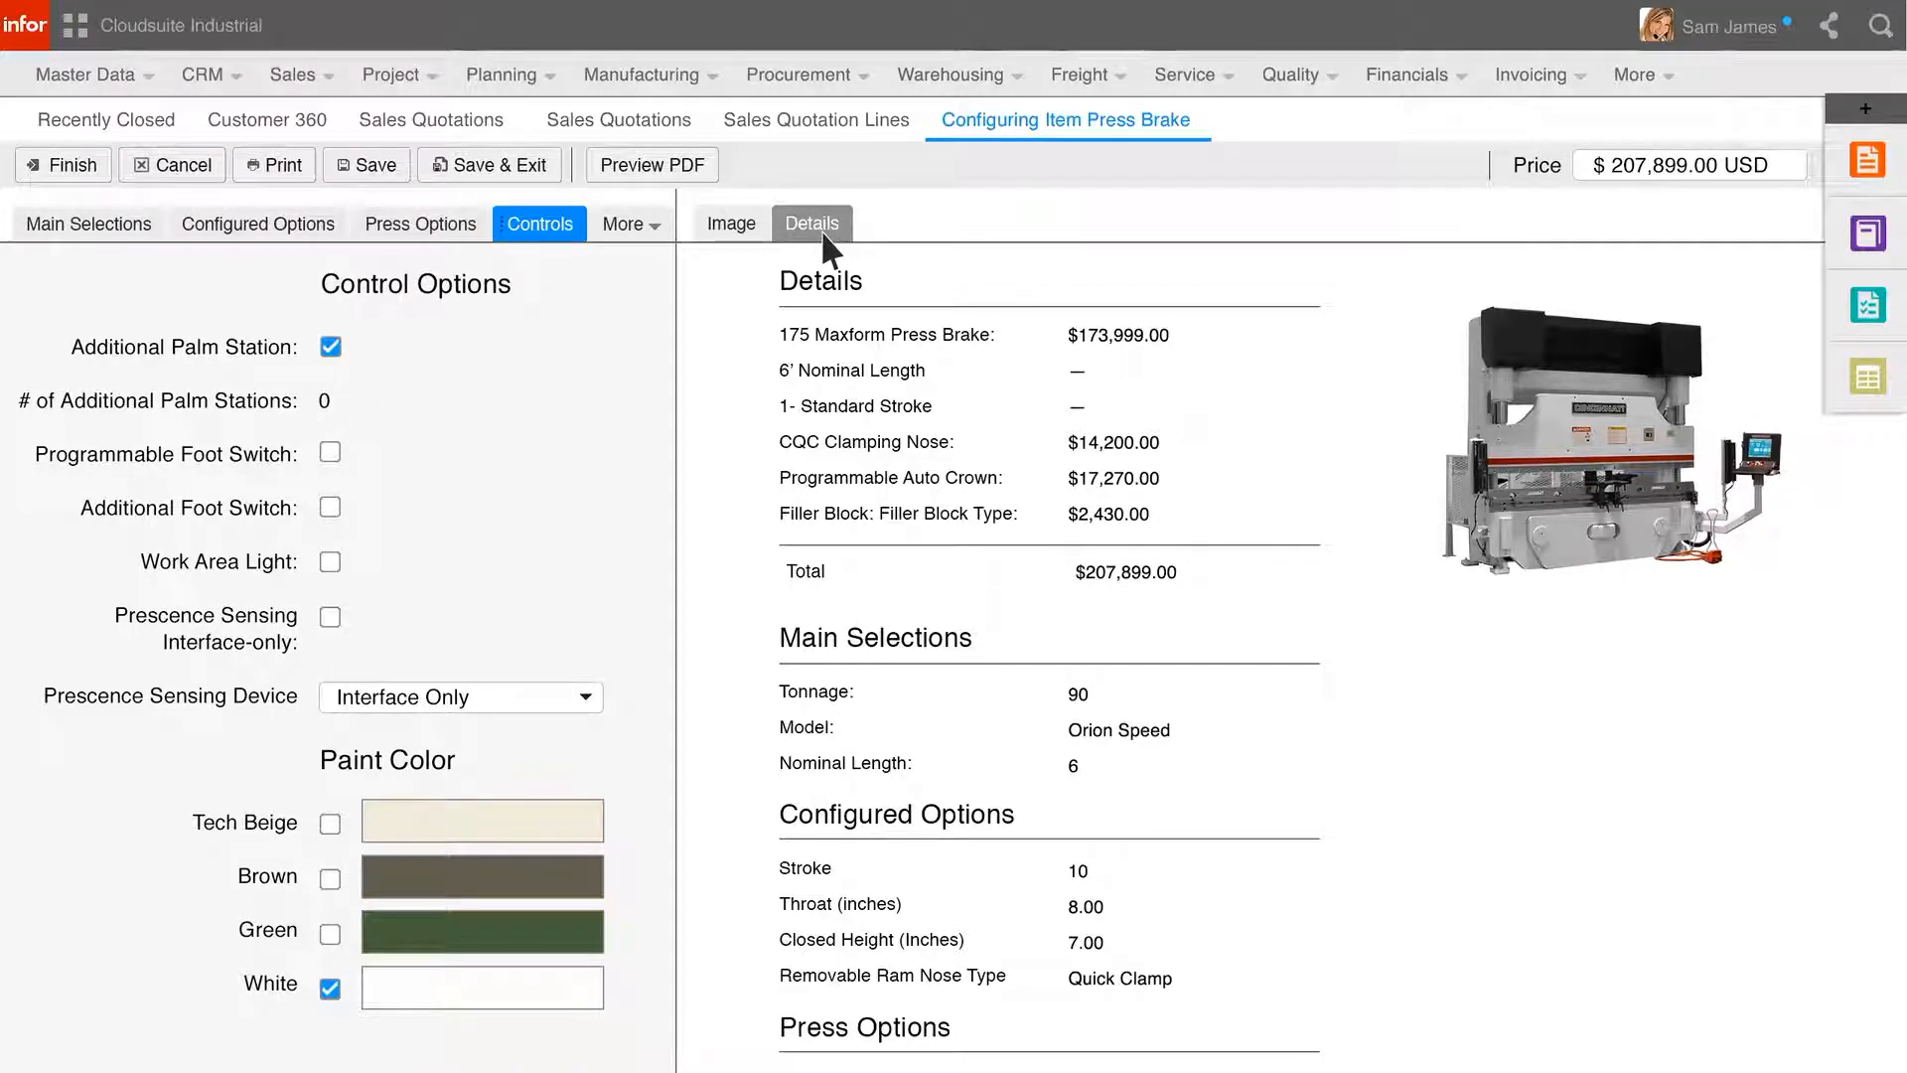
pyautogui.click(650, 165)
pyautogui.write('Jack, the press brake for JD Machinery has been configured and the sales or')
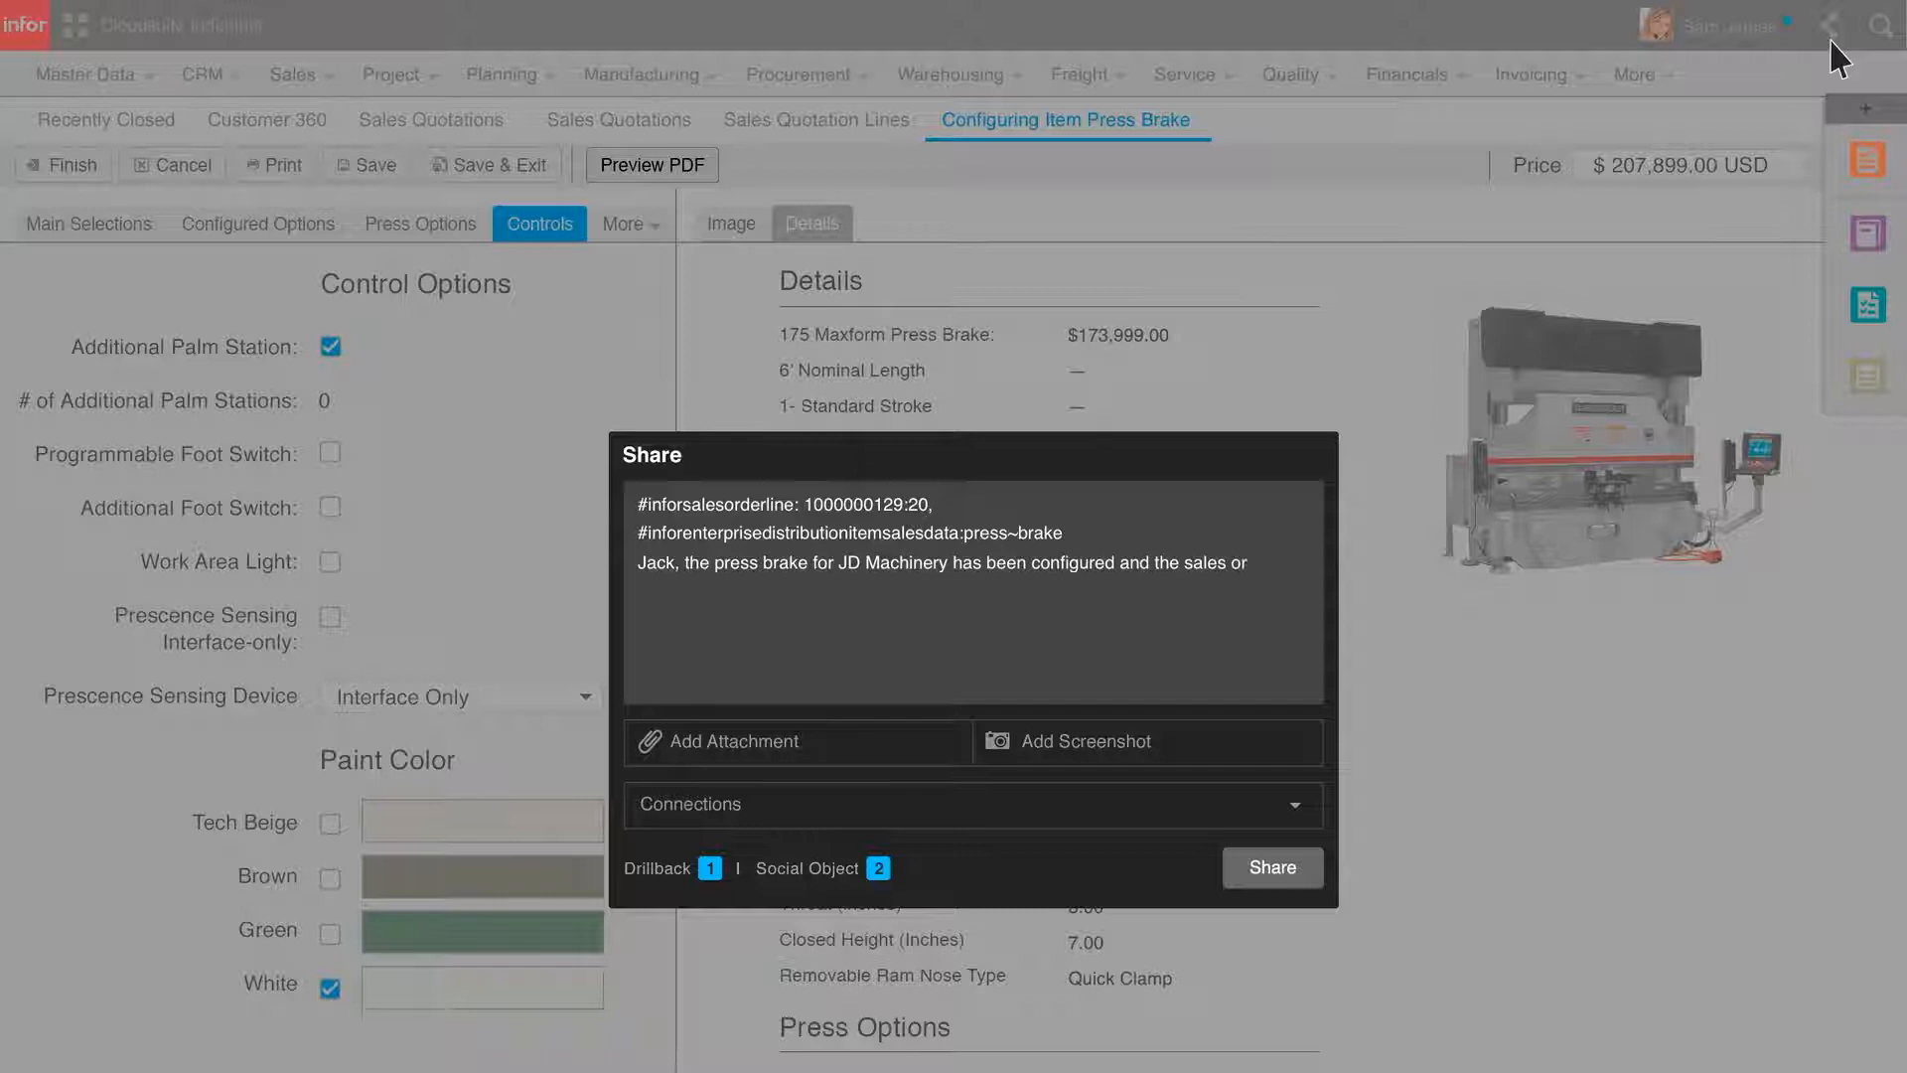
pyautogui.write('for the customer has been created. @Jack')
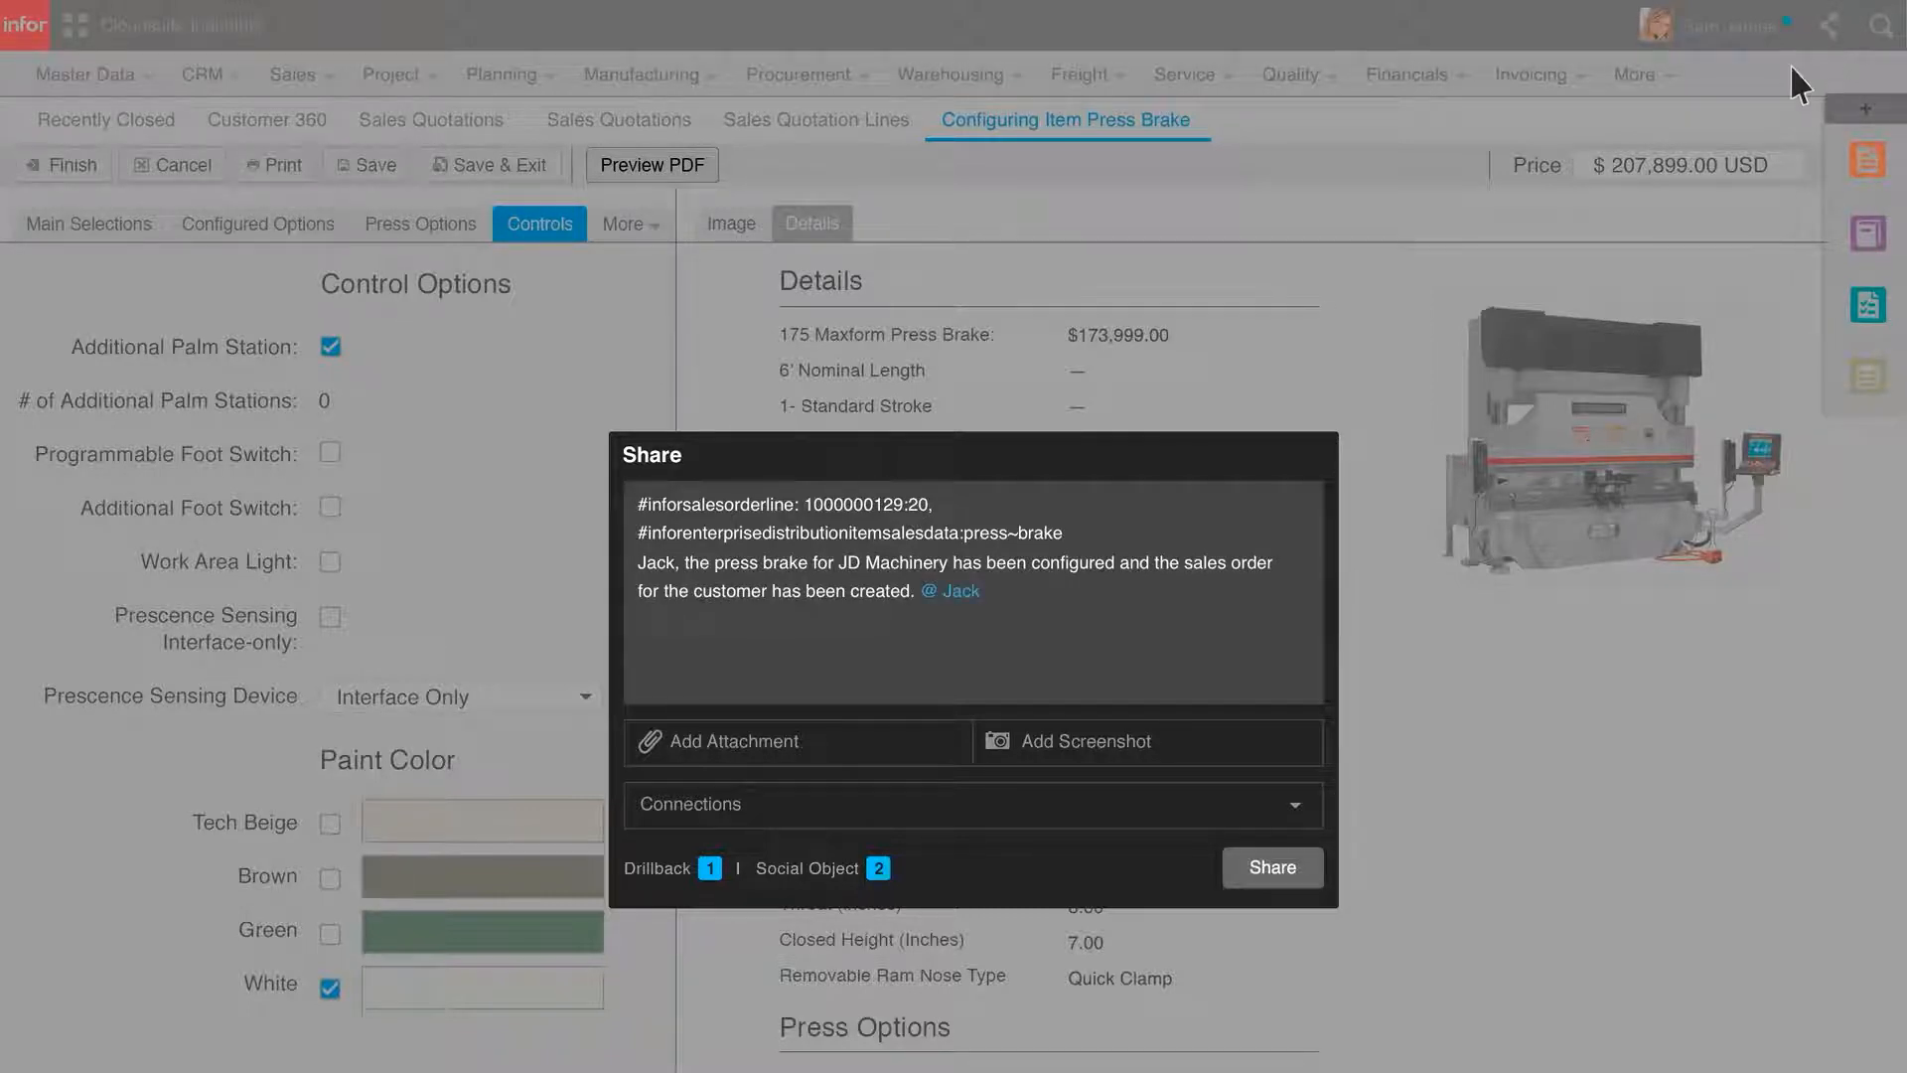
pyautogui.click(957, 592)
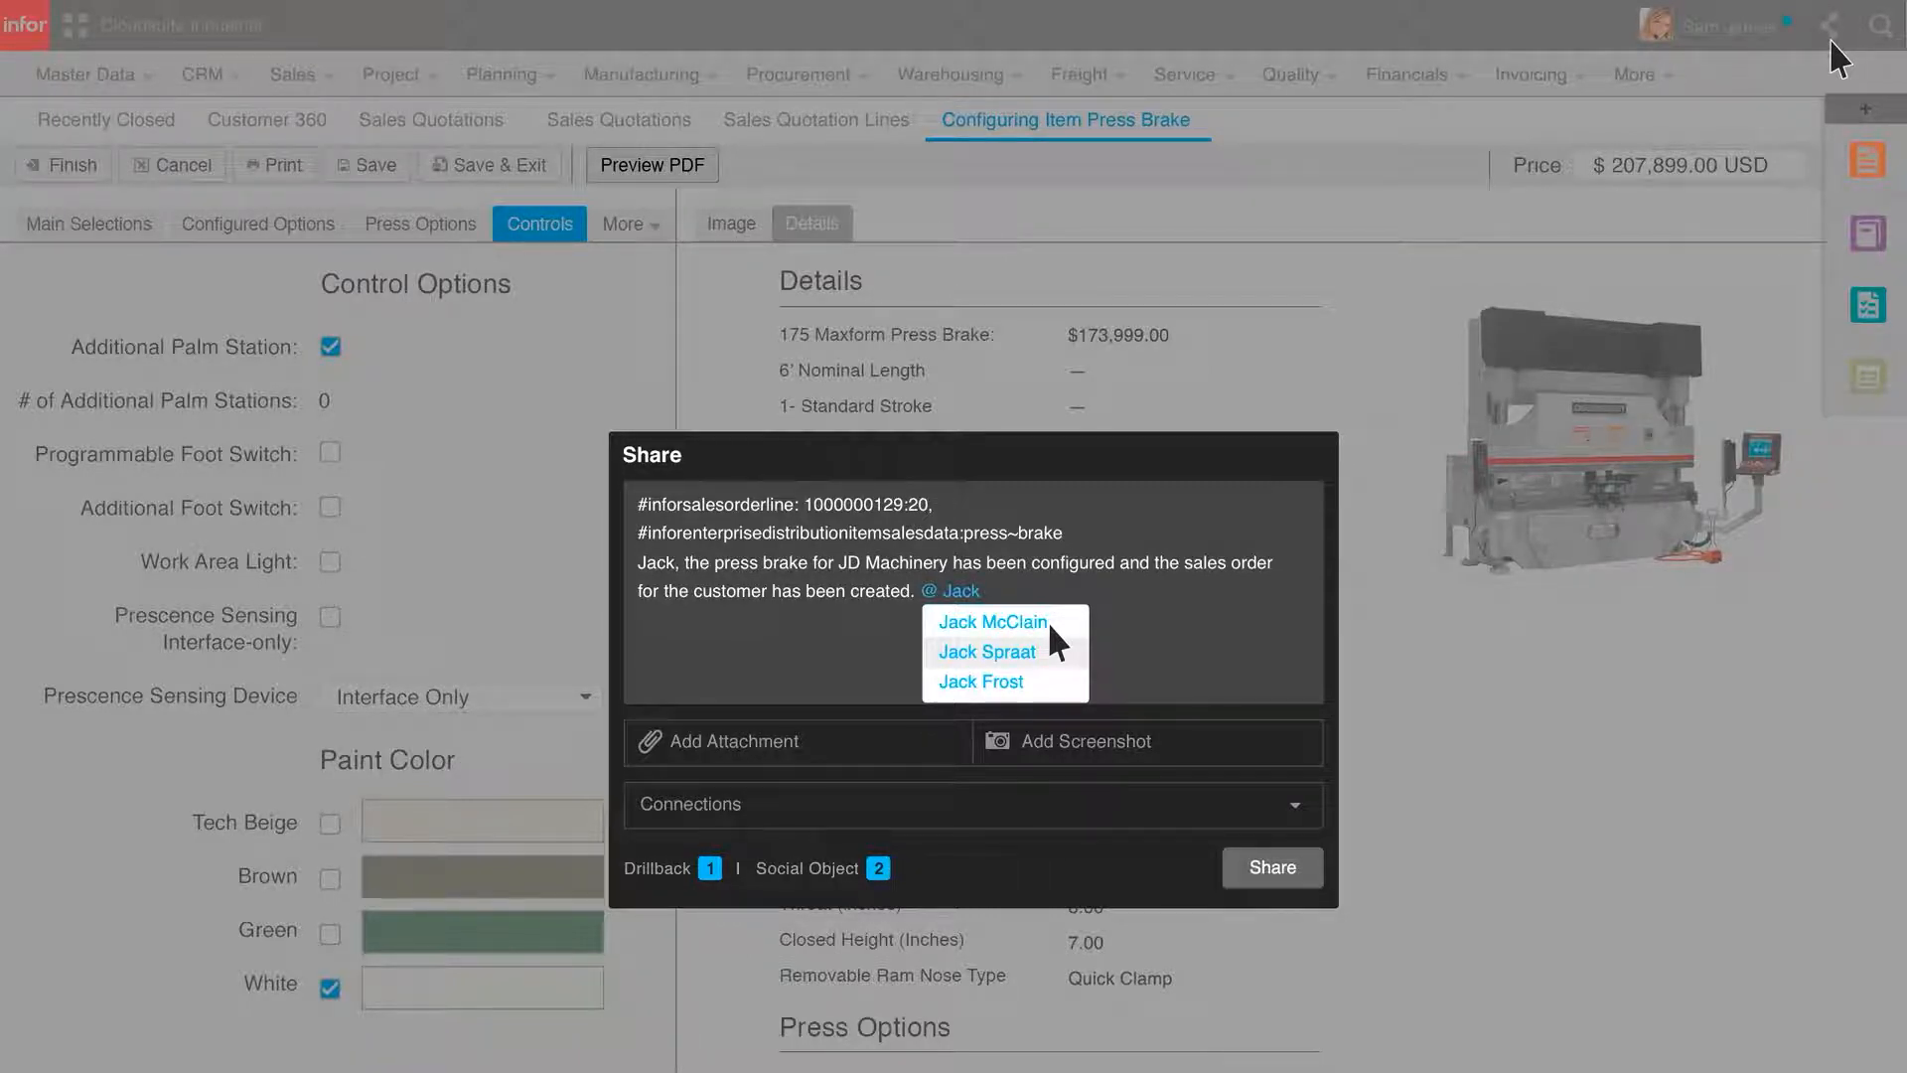
pyautogui.click(993, 620)
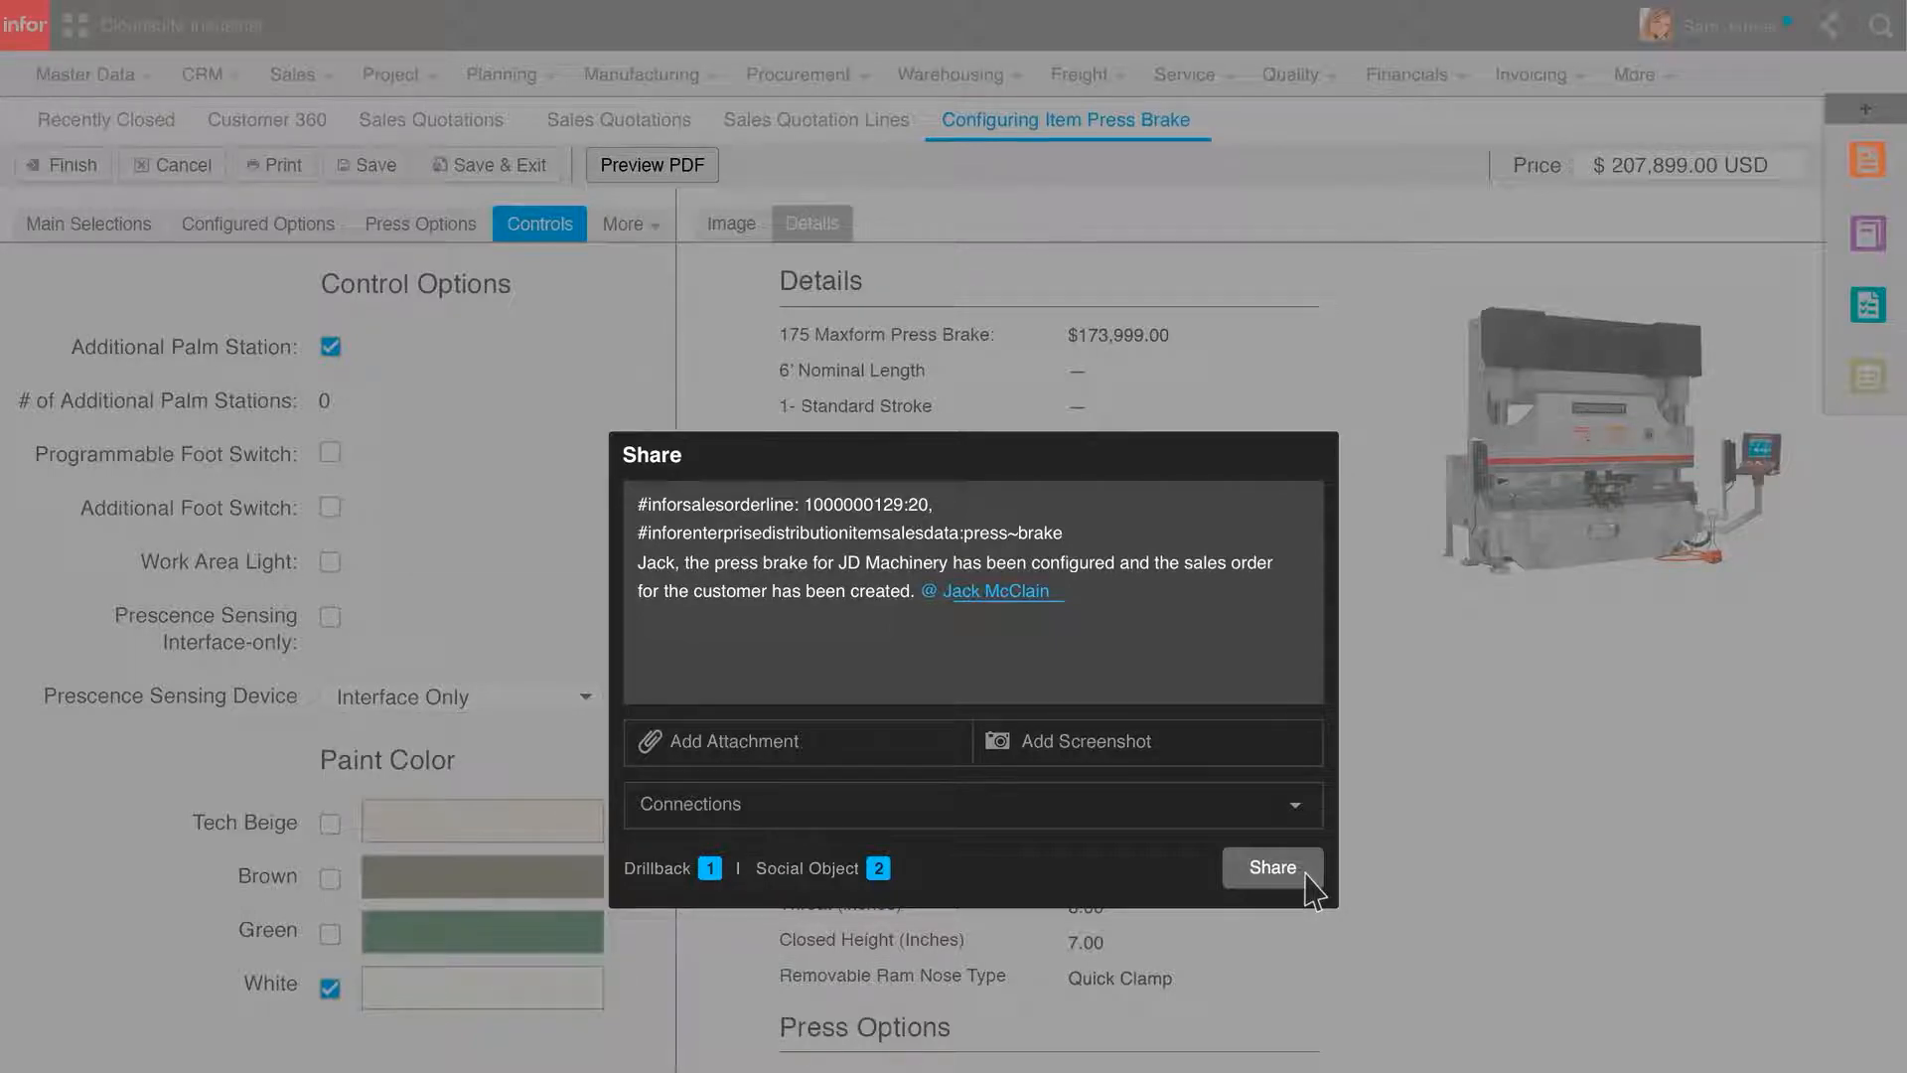
pyautogui.click(1270, 868)
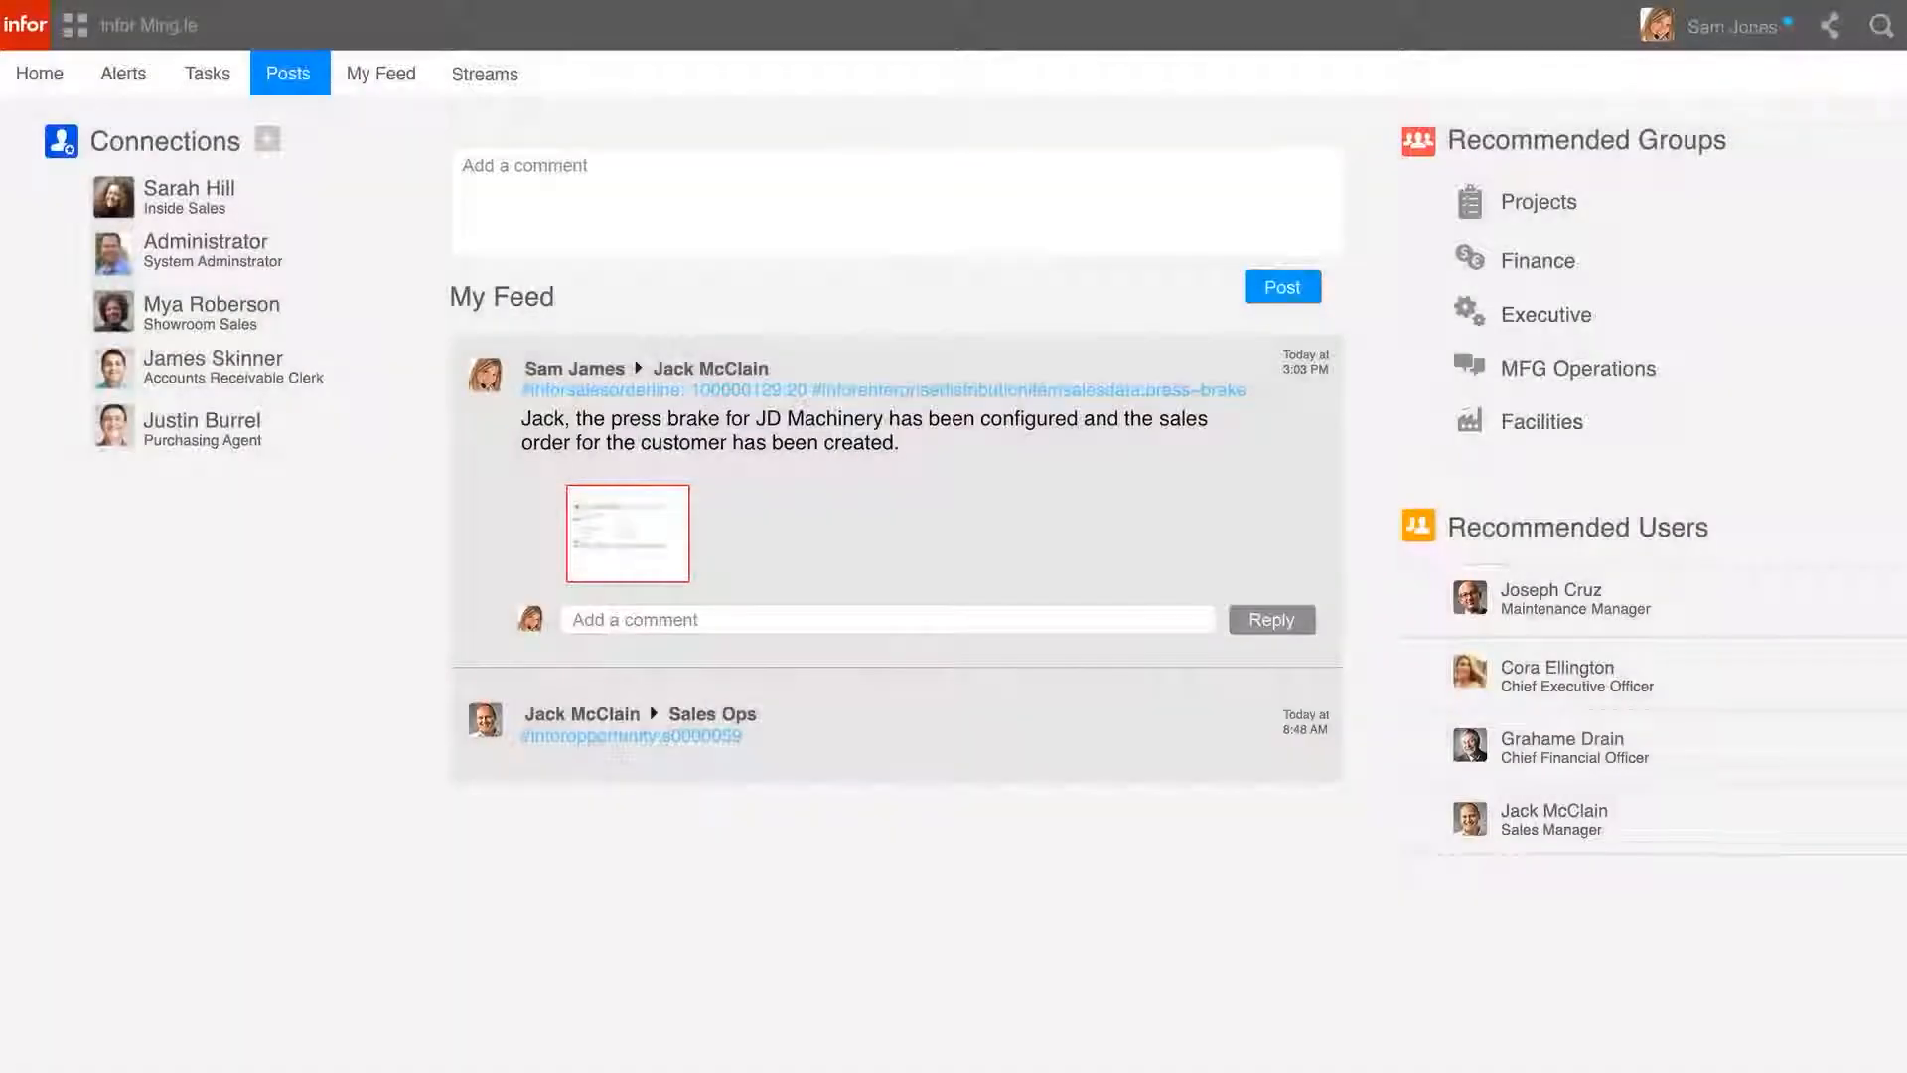